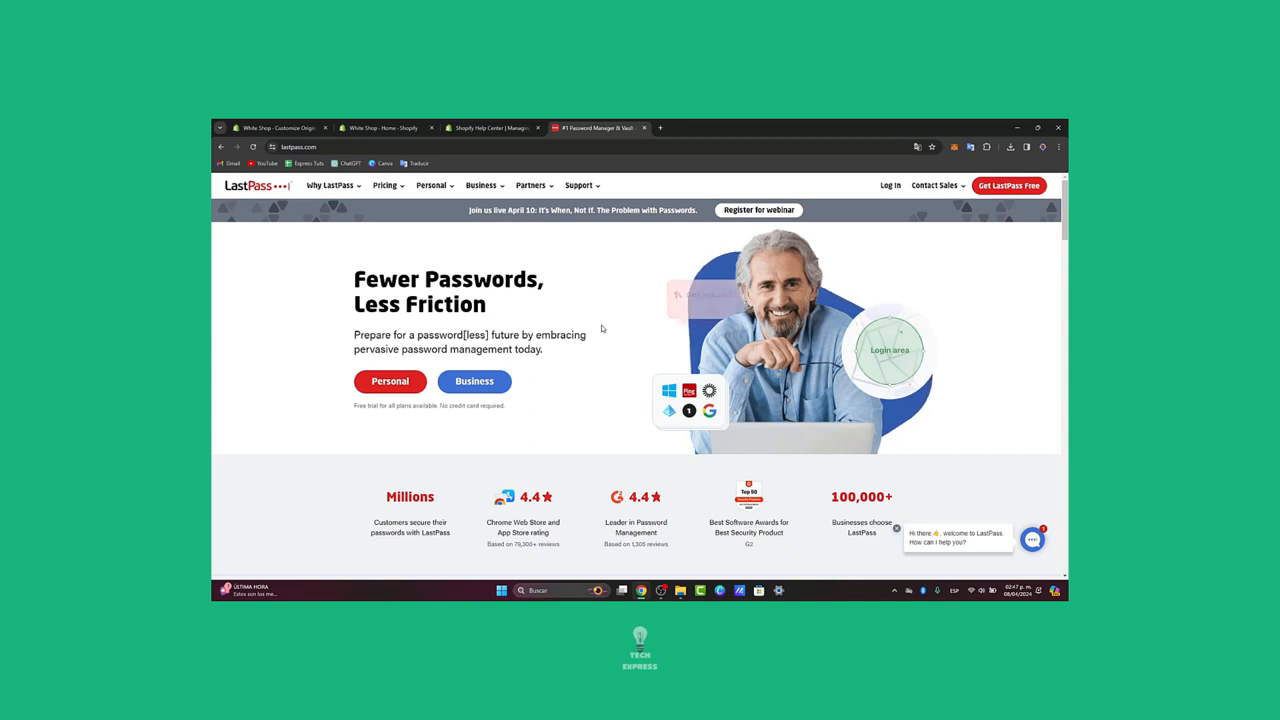
Browse the Why LastPass overview page from the site menu.
click(330, 184)
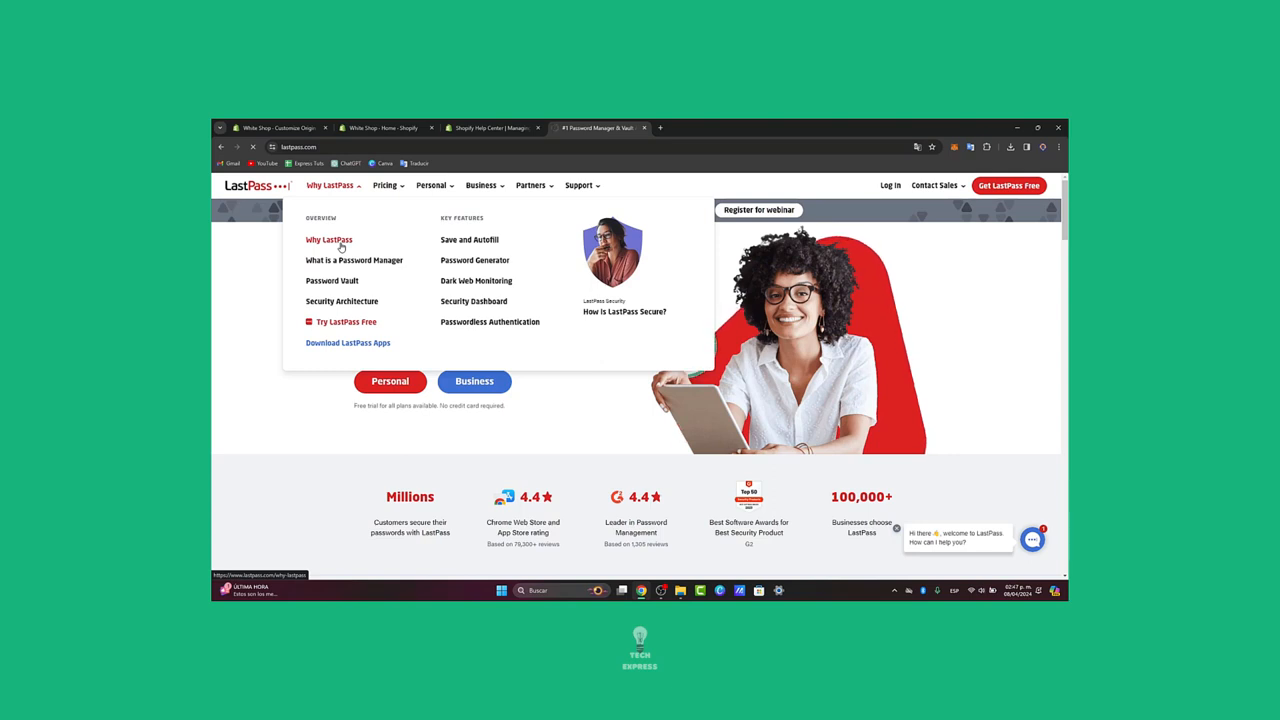
click(328, 240)
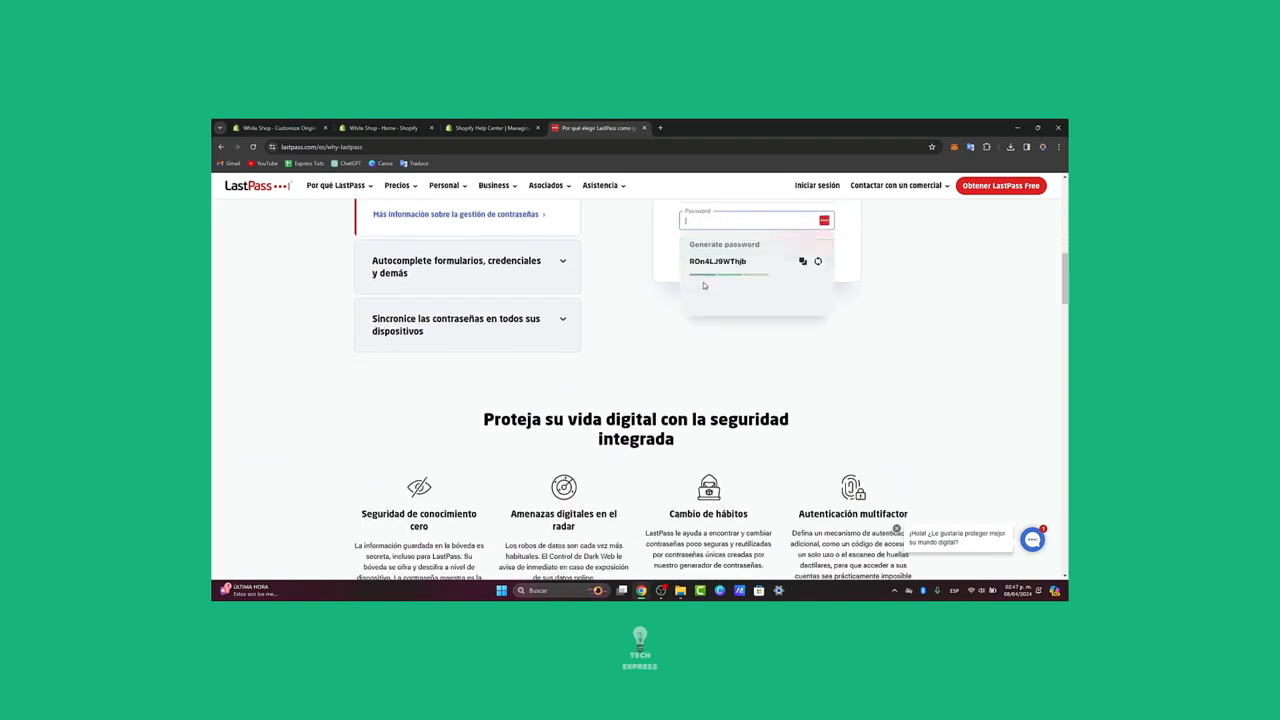
scroll(down, 3)
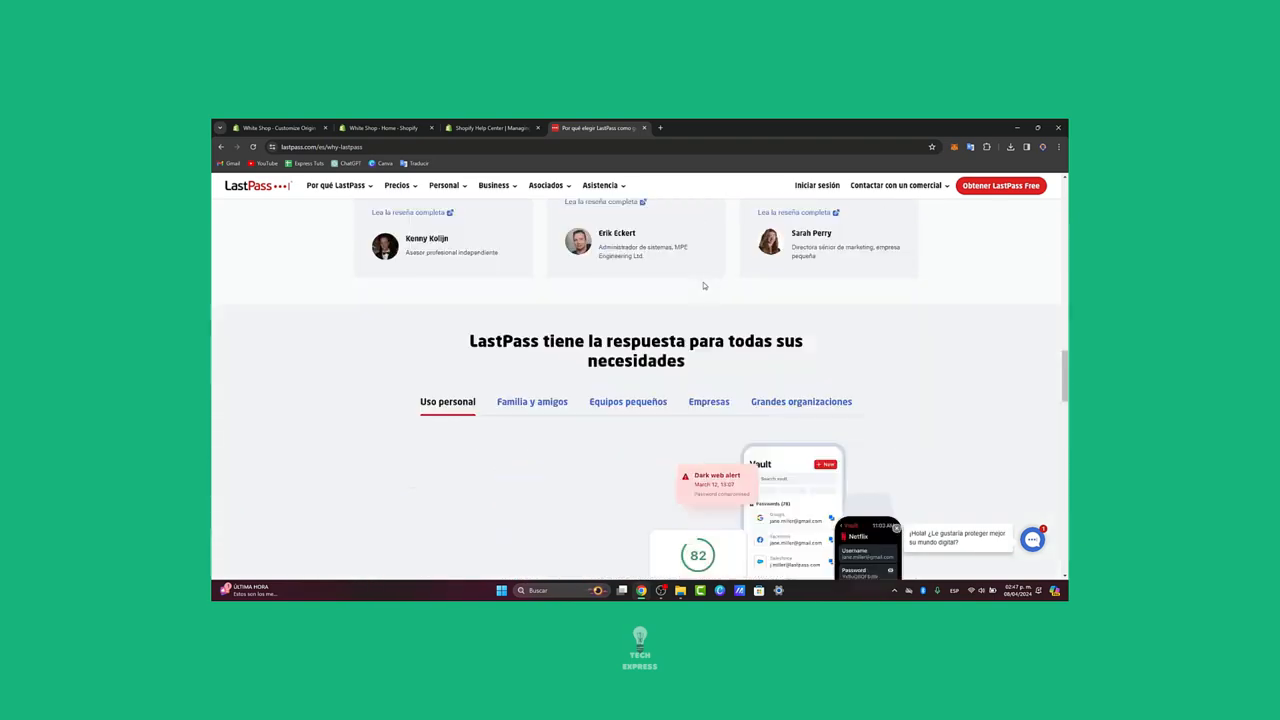
scroll(down, 3)
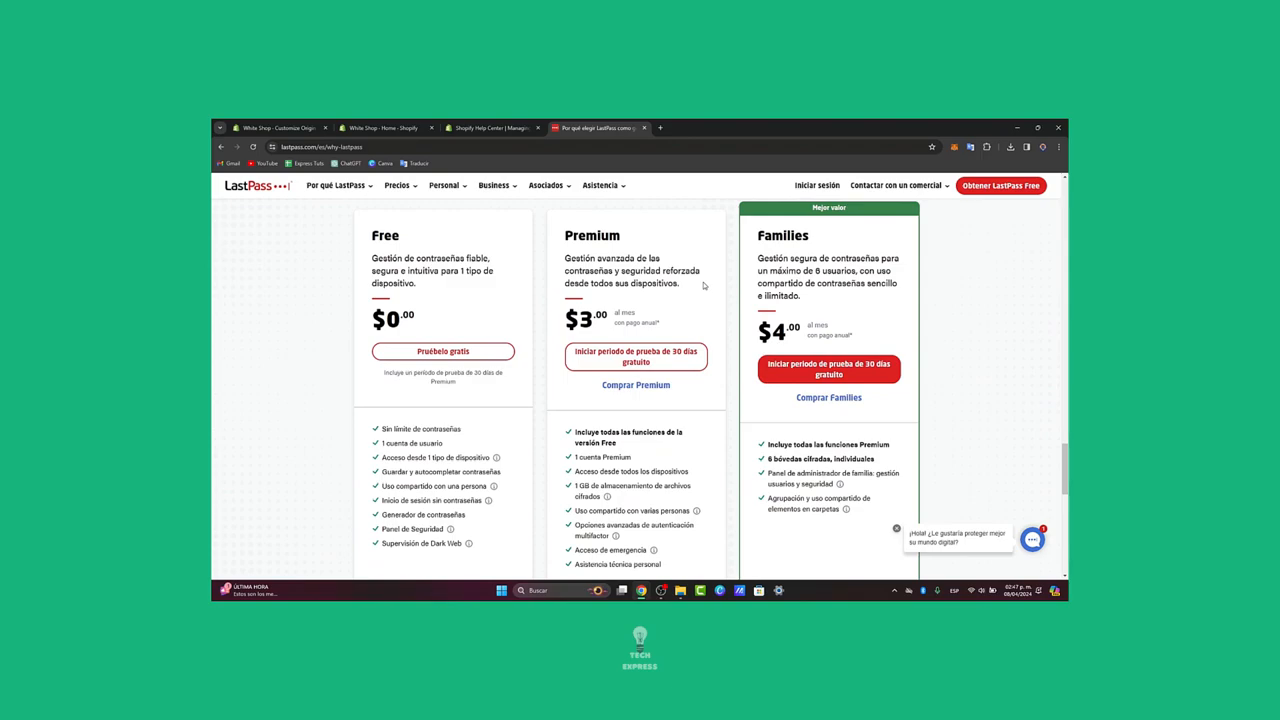
scroll(down, 3)
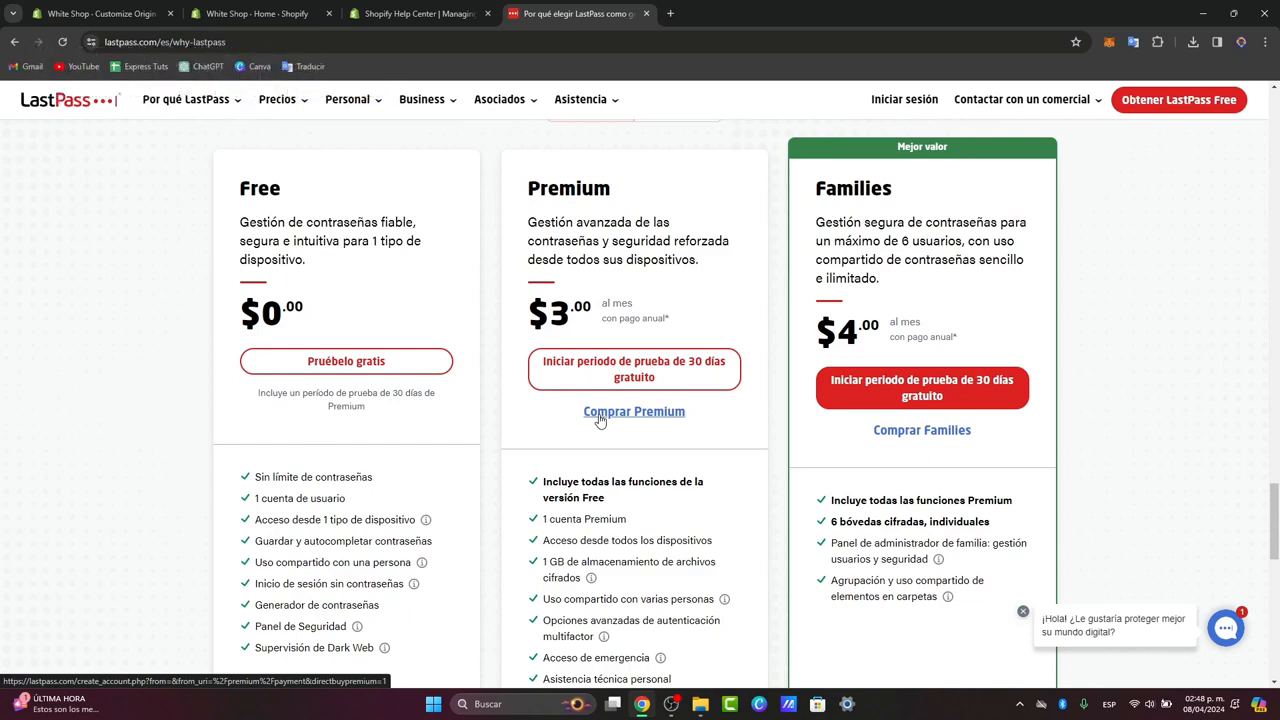
scroll(down, 3)
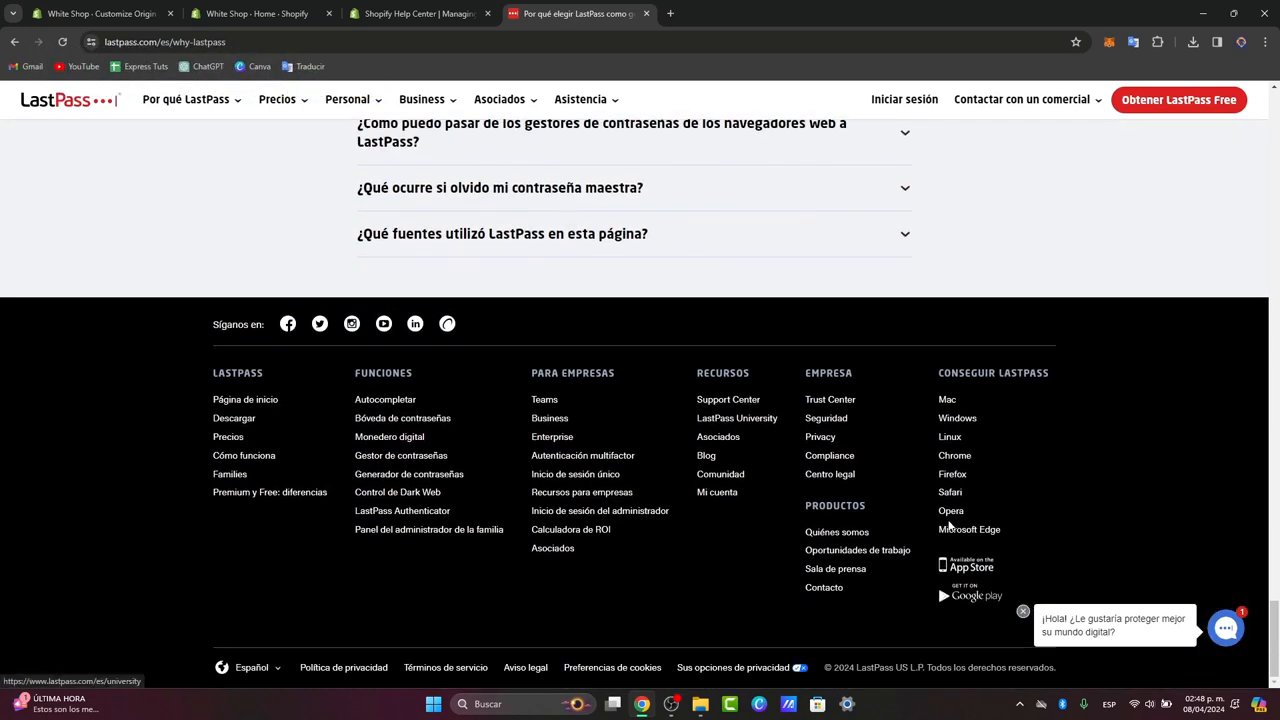
Switch the footer language selector to English to reach the pricing page.
click(252, 668)
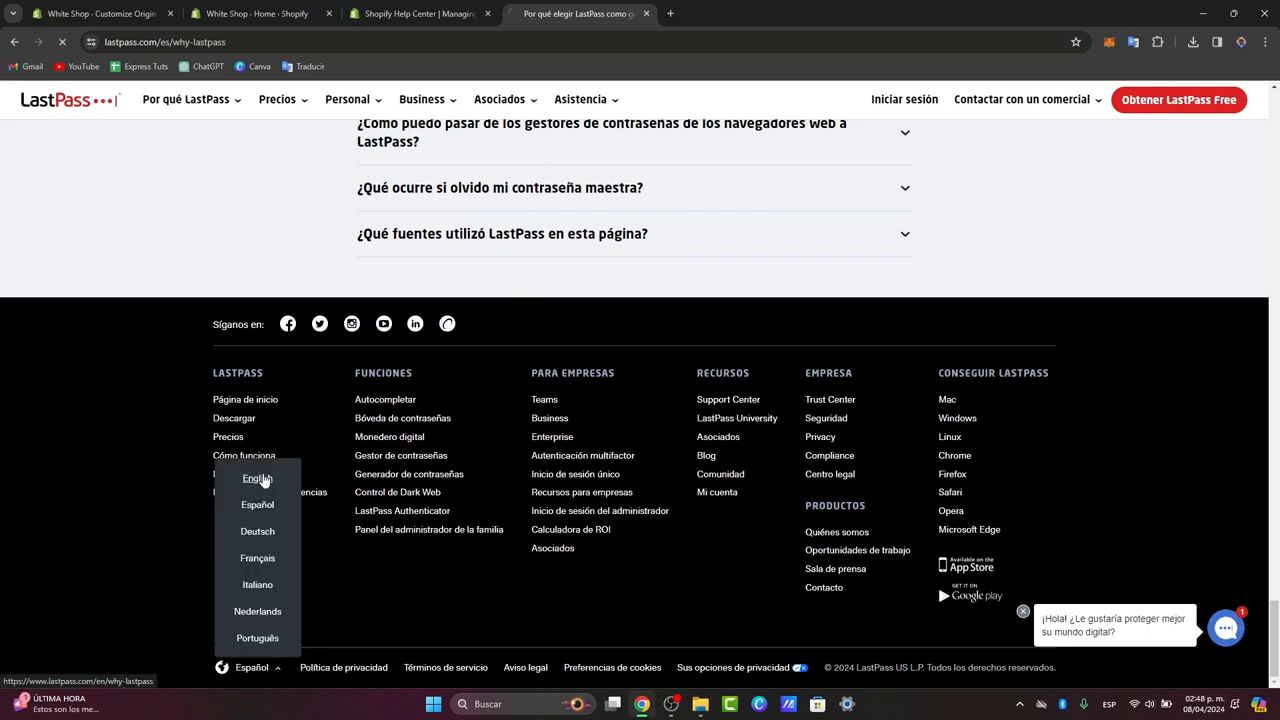
click(256, 478)
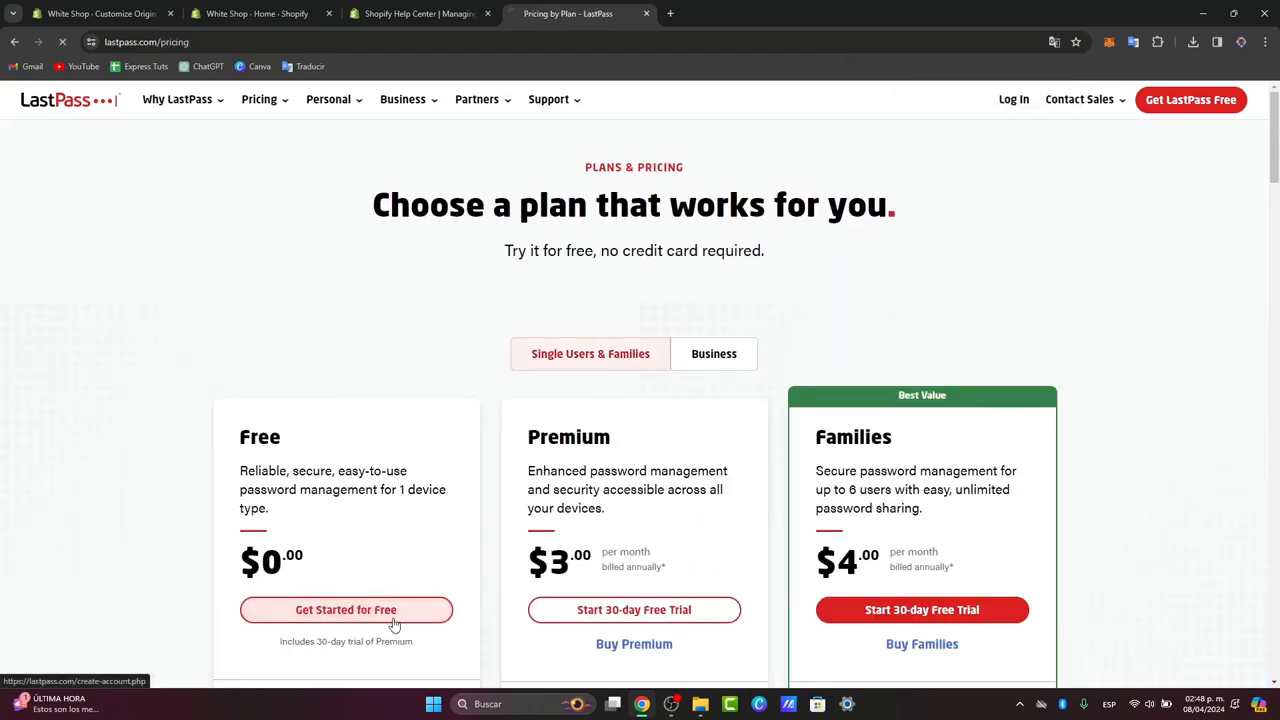
Start a Free plan signup and enter the account email 'techexp'.
click(346, 608)
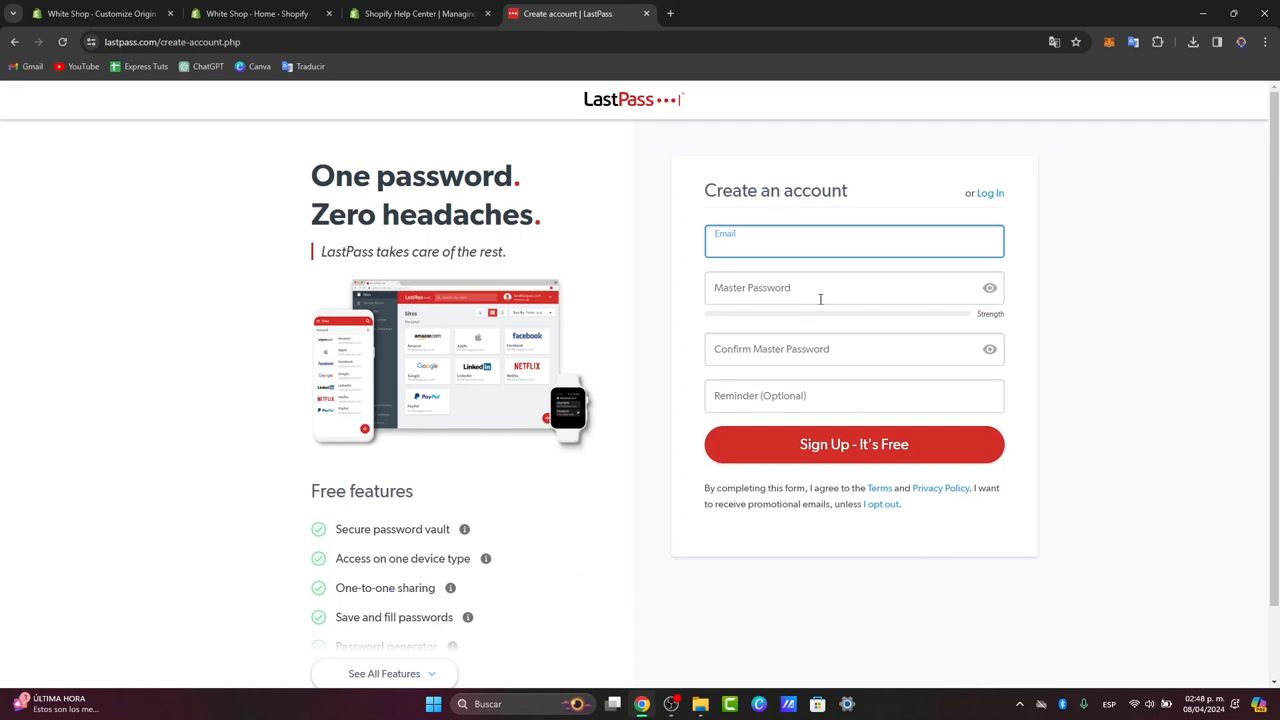
click(850, 288)
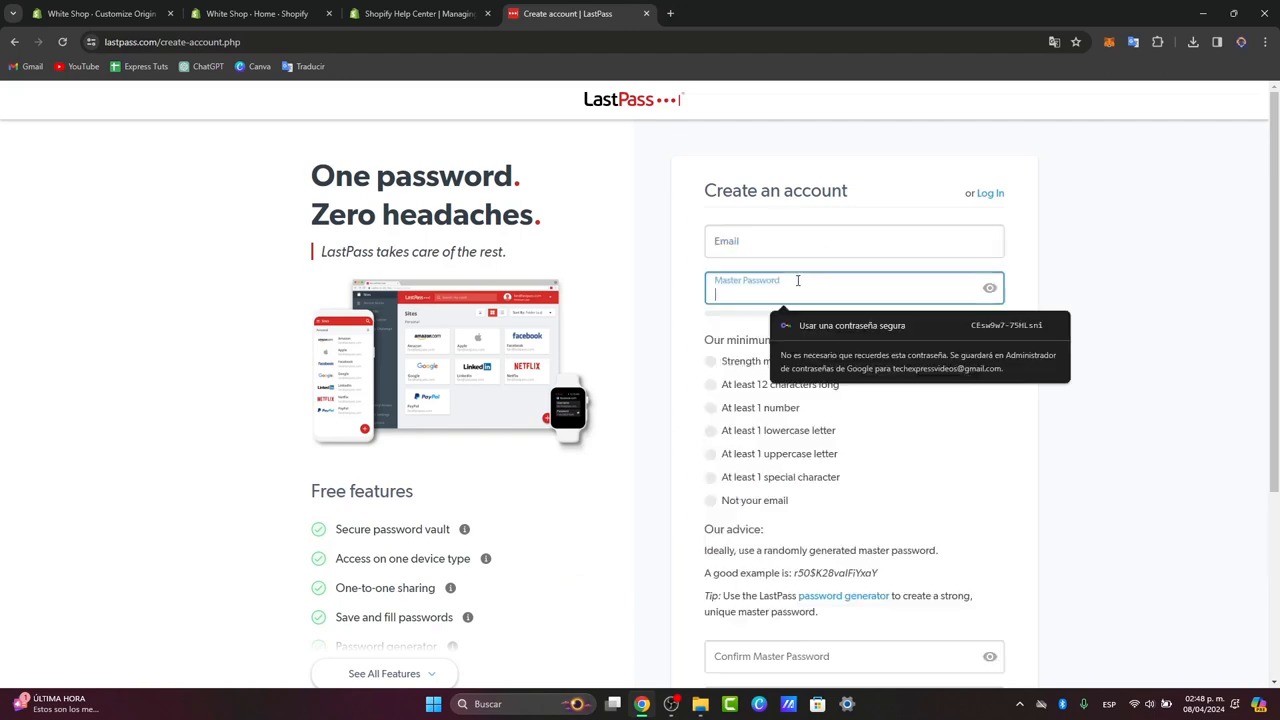
scroll(down, 3)
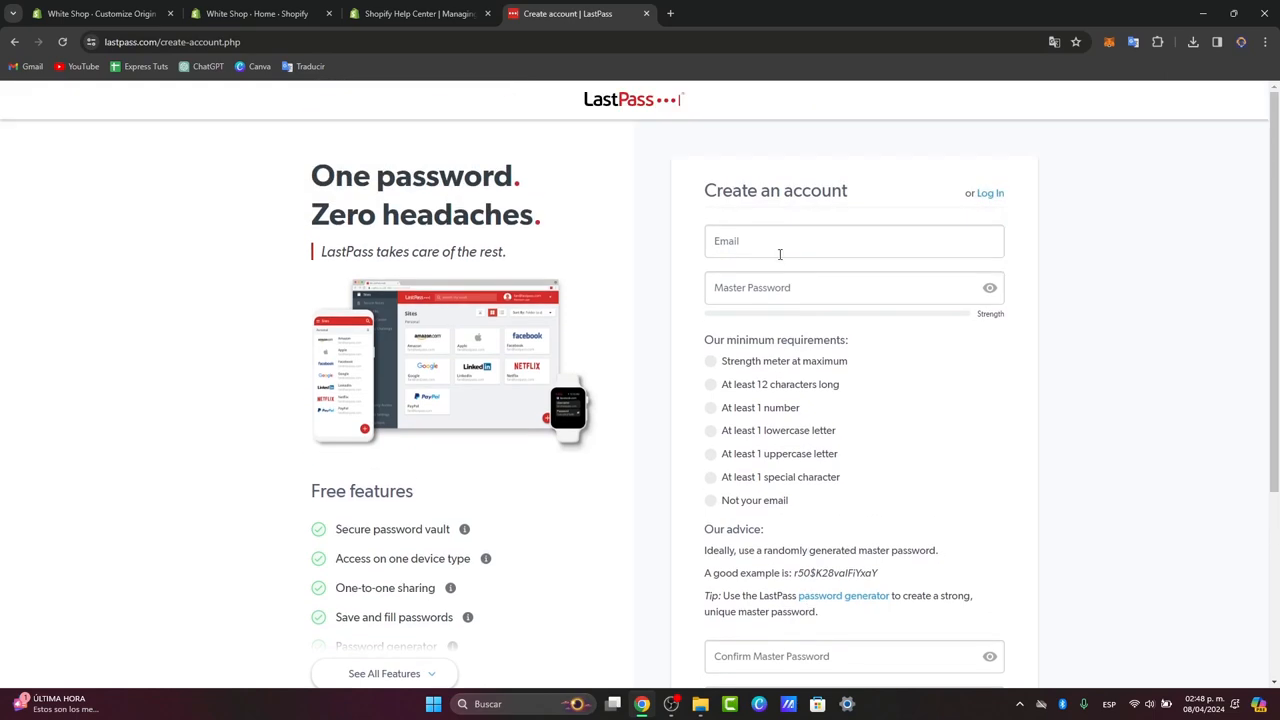
text(techexp)
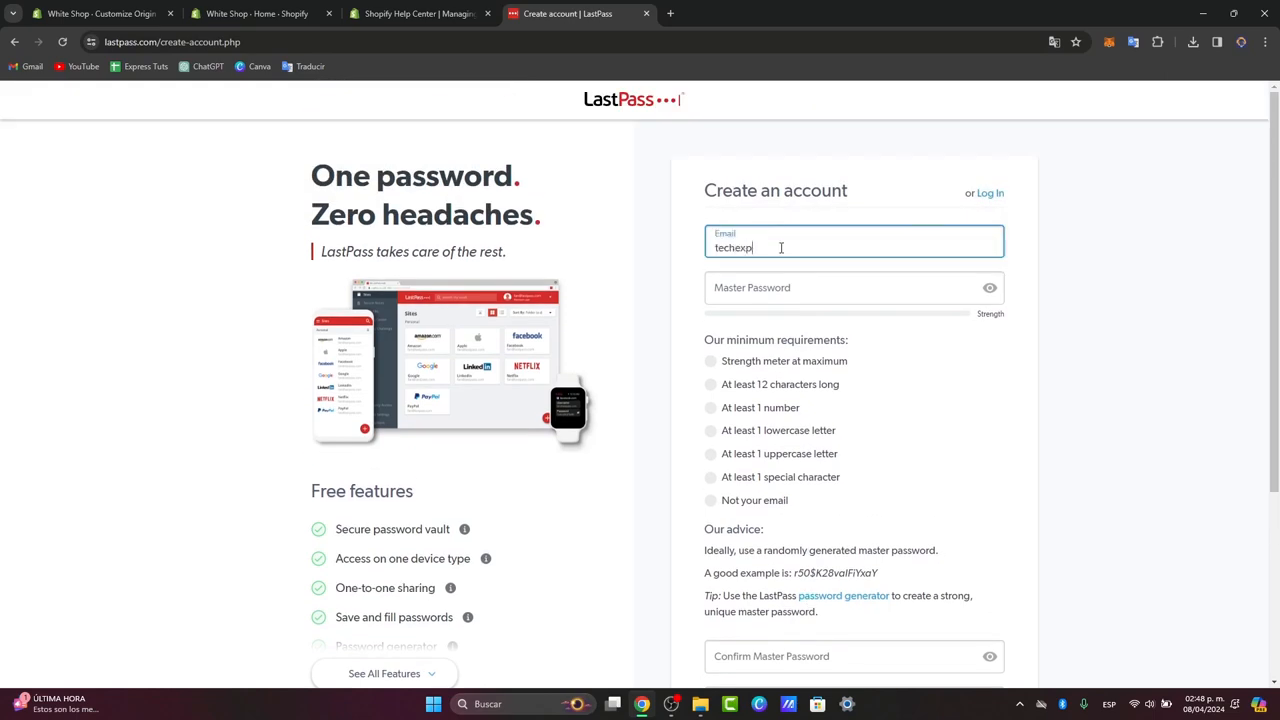
click(850, 288)
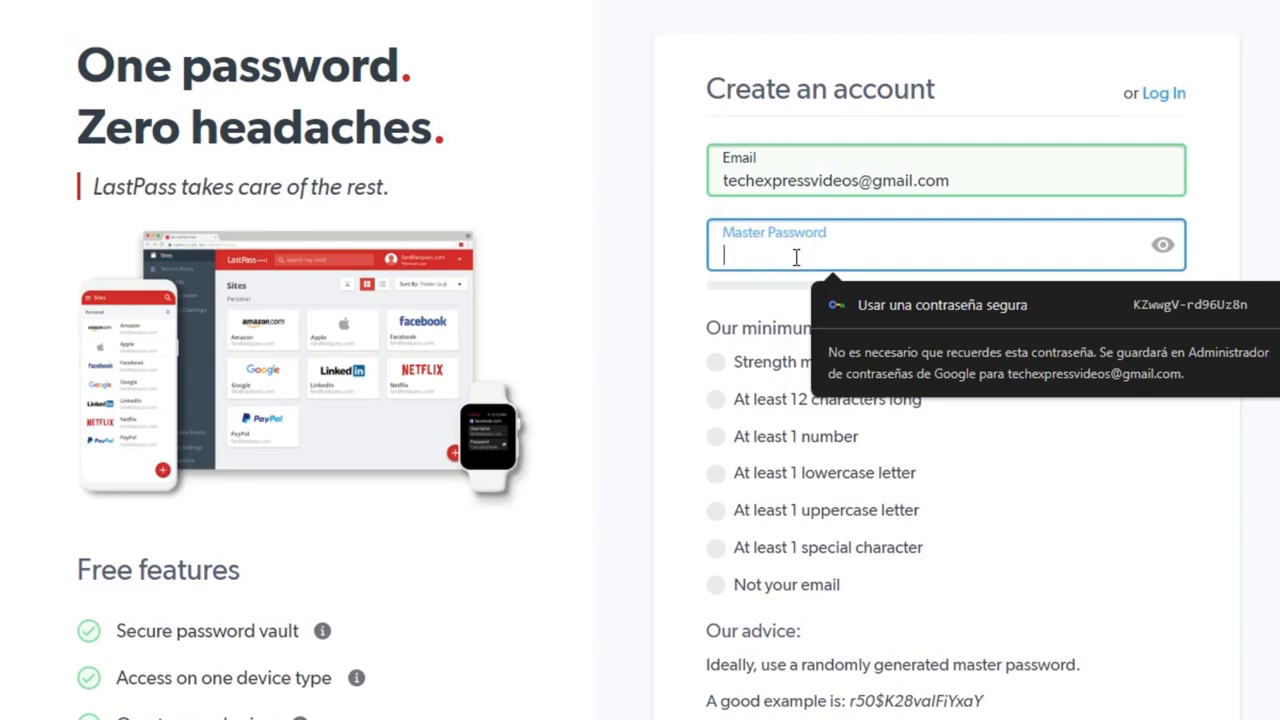
click(942, 304)
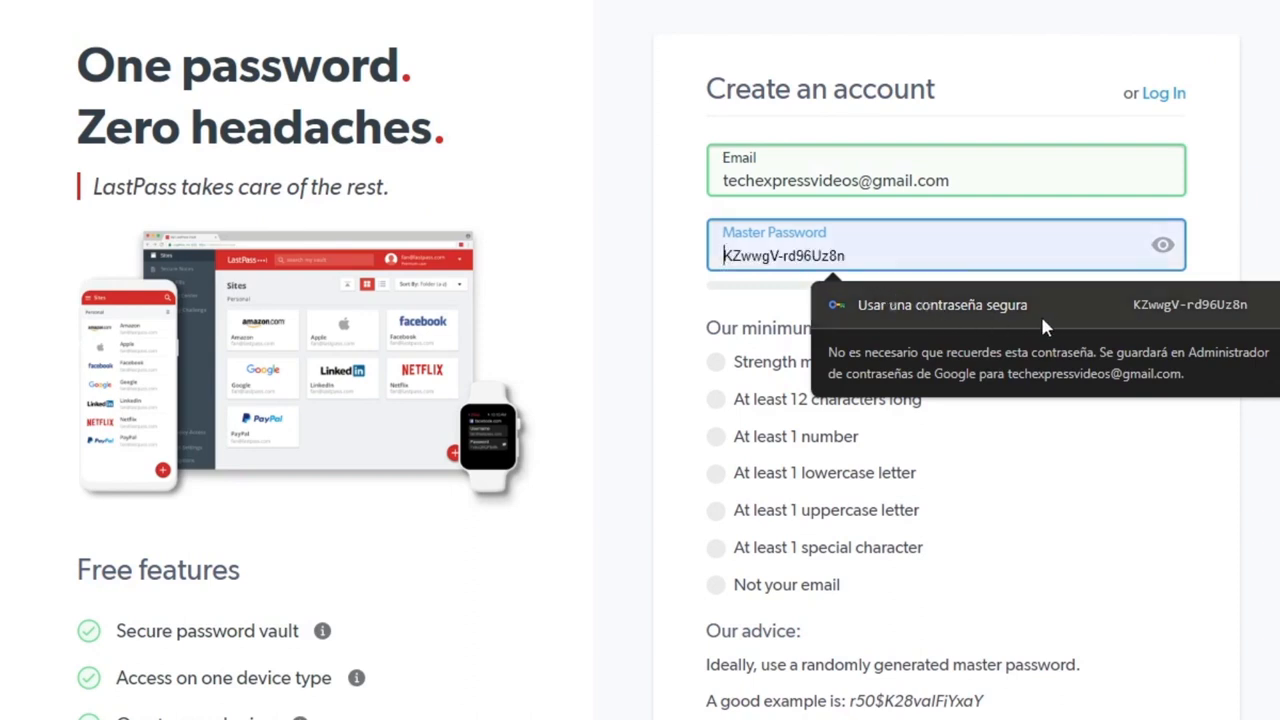
mouse_move(1252, 300)
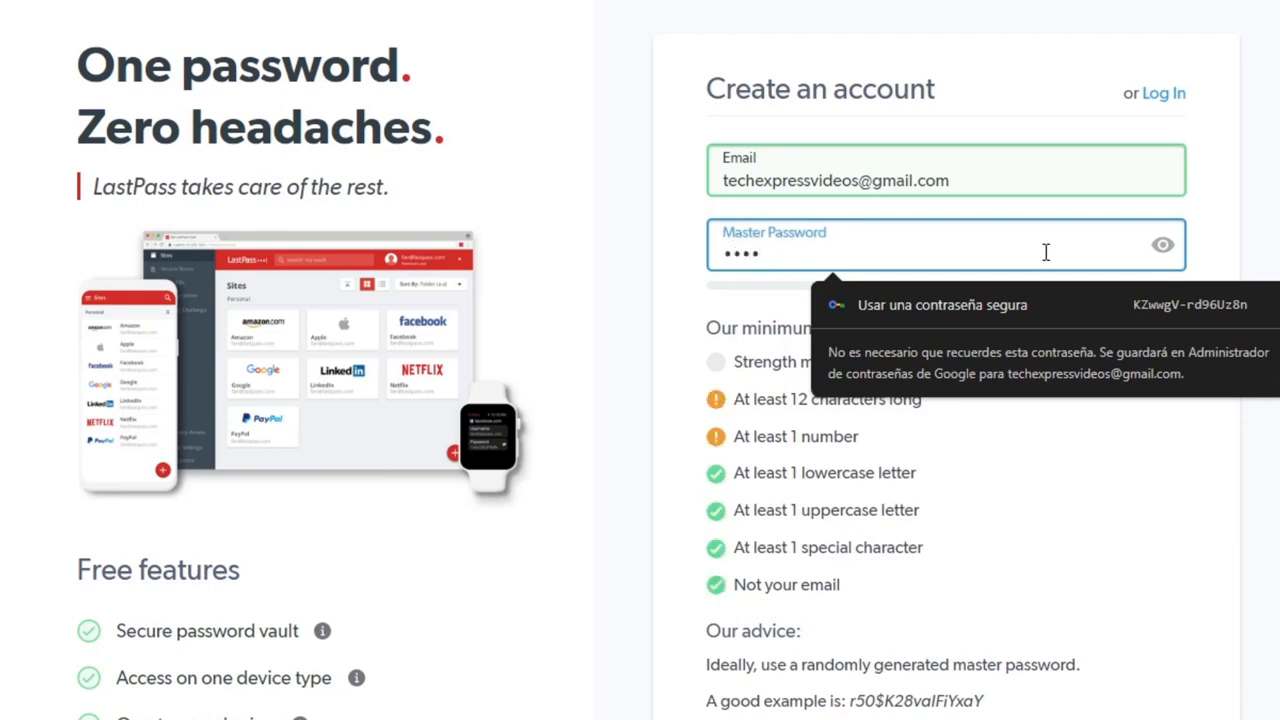
Set and confirm the master password, add an '@' reminder, and submit the form.
text(•)
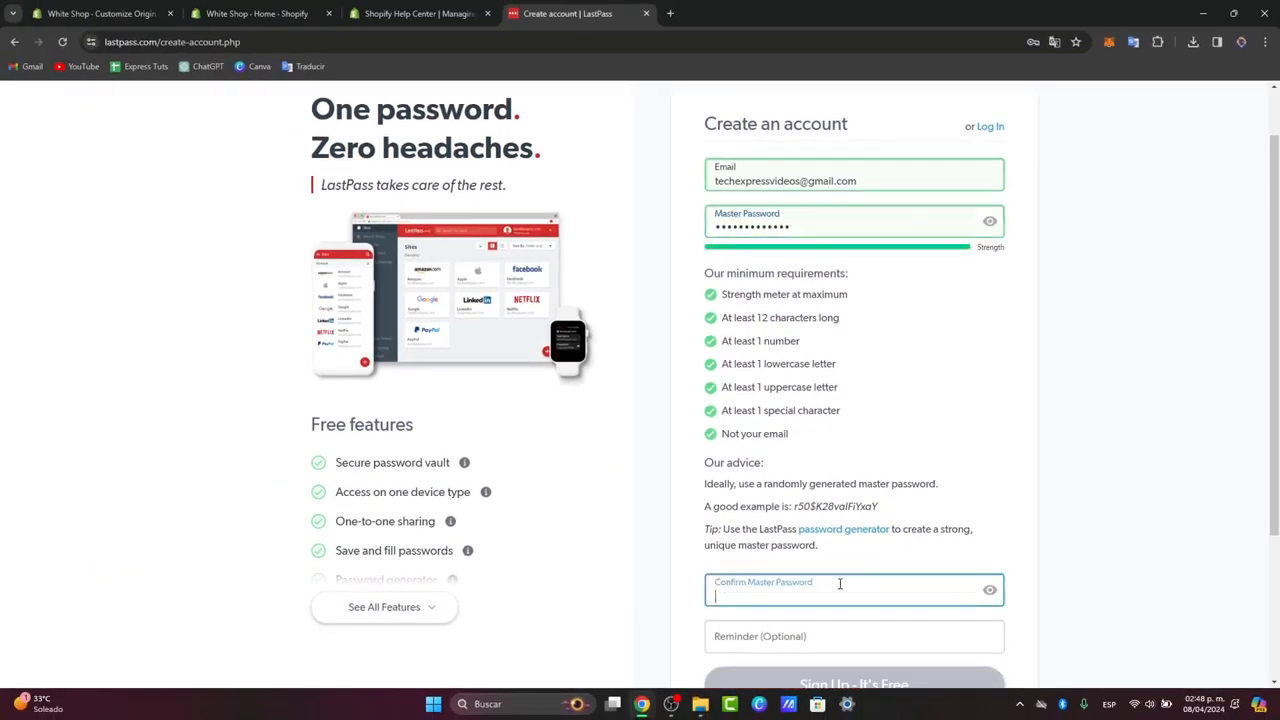
text(•••••••••)
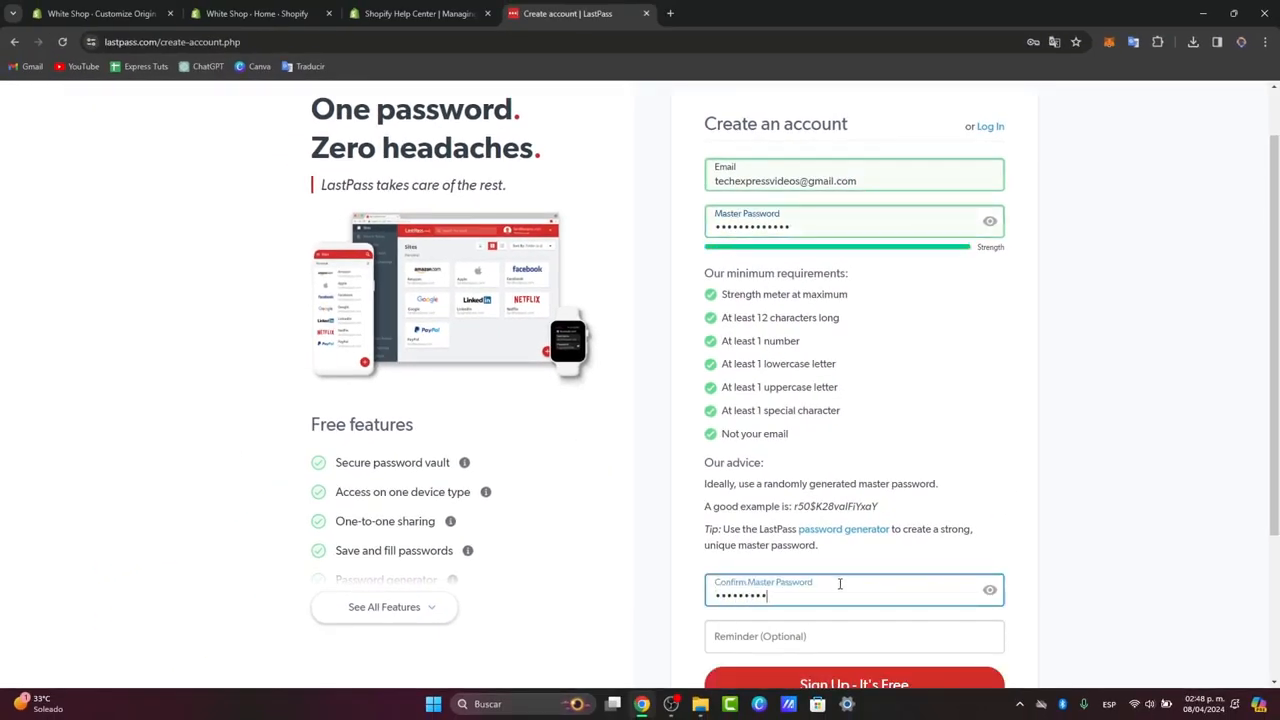
scroll(down, 3)
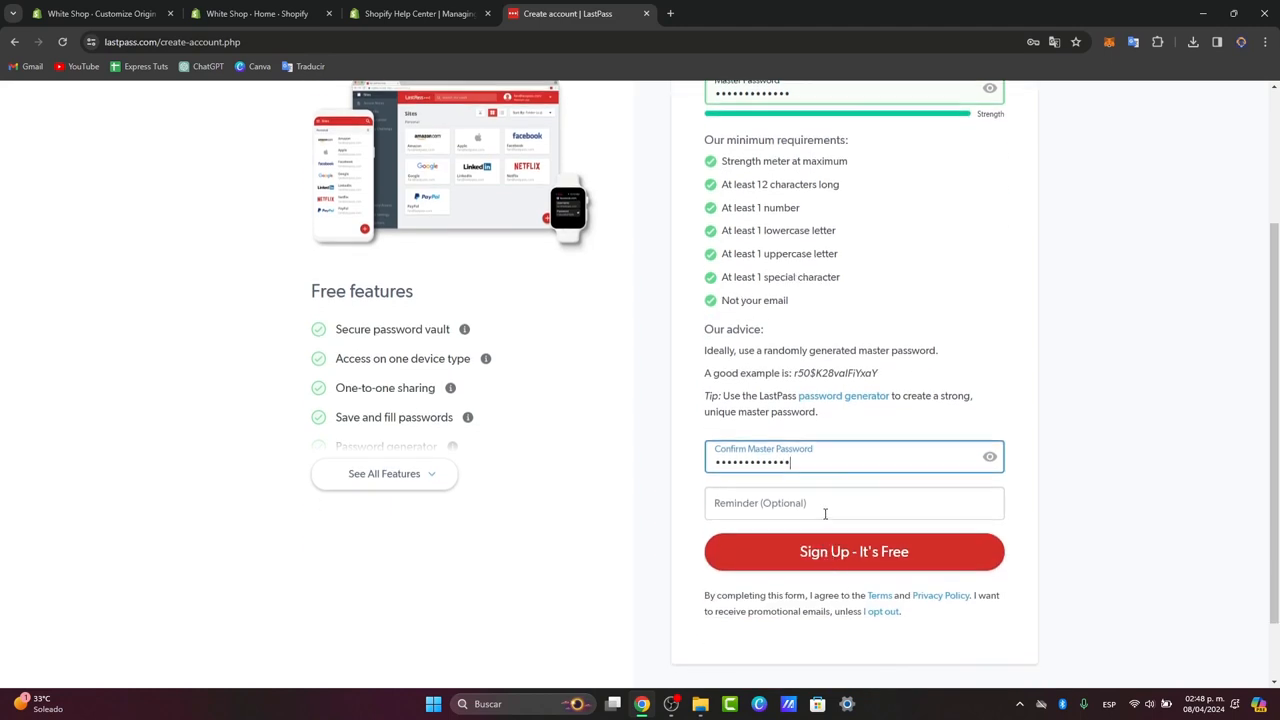
click(854, 504)
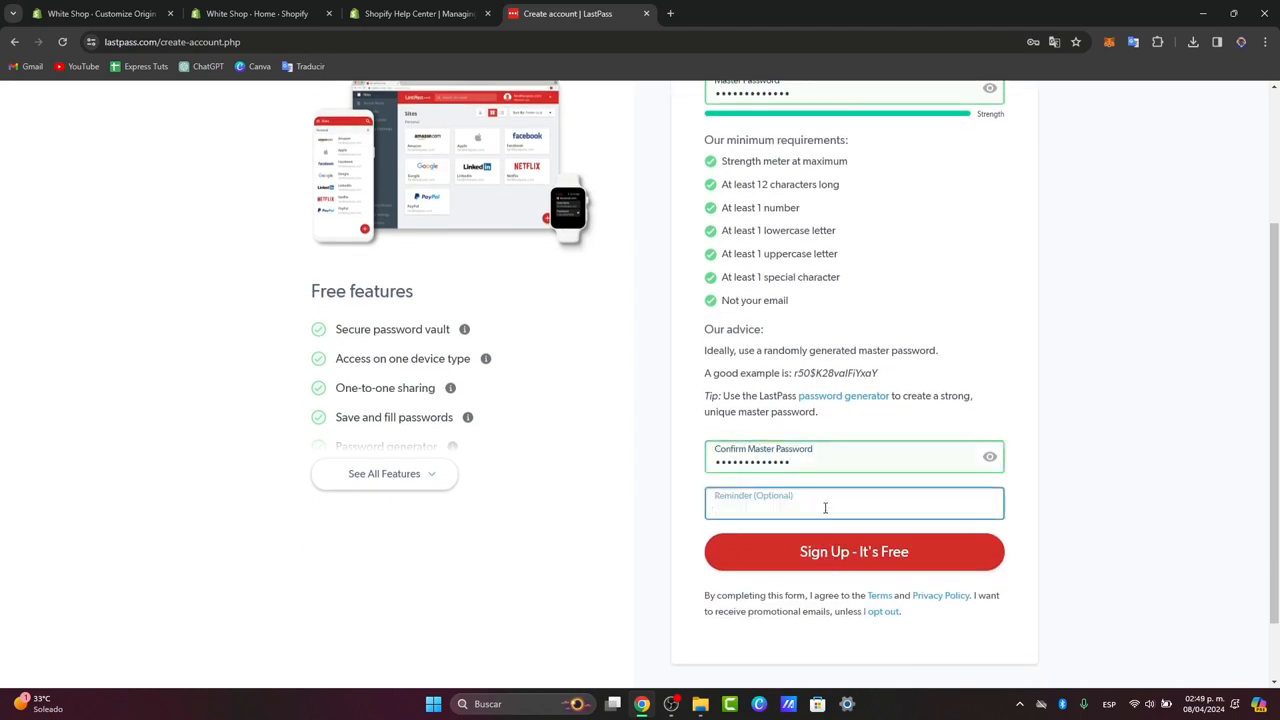
text(@)
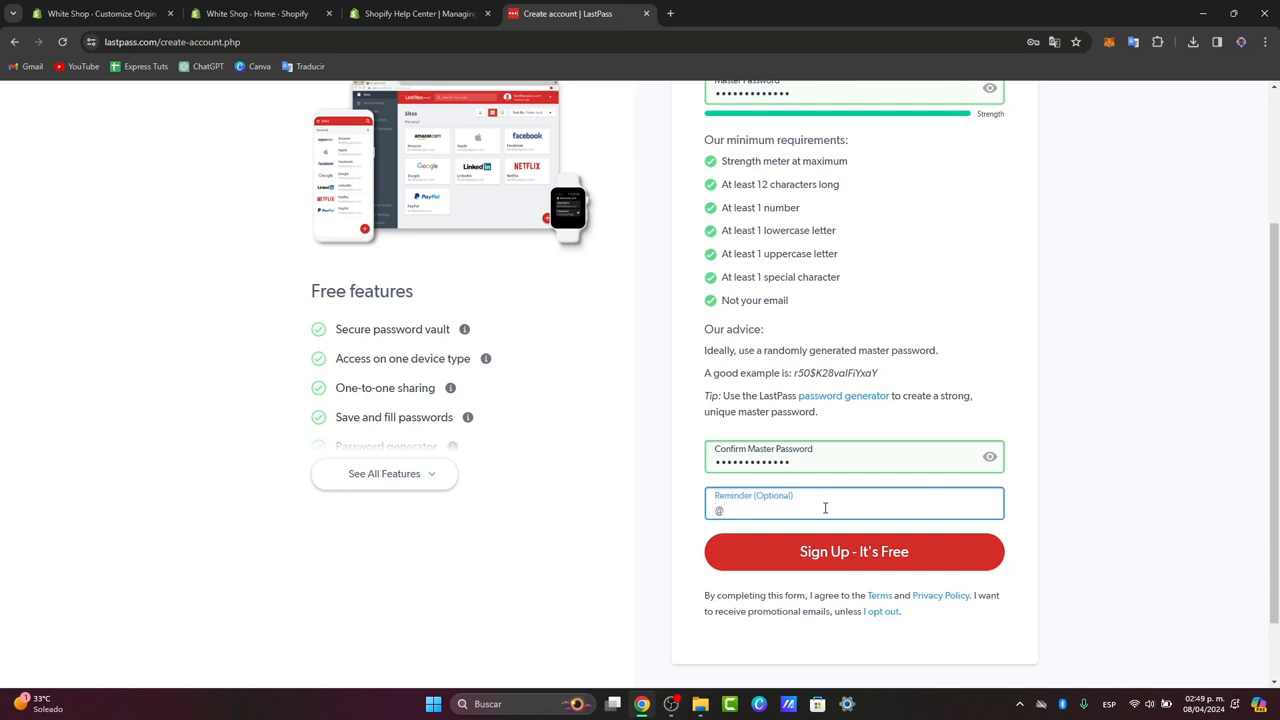
mouse_move(850, 496)
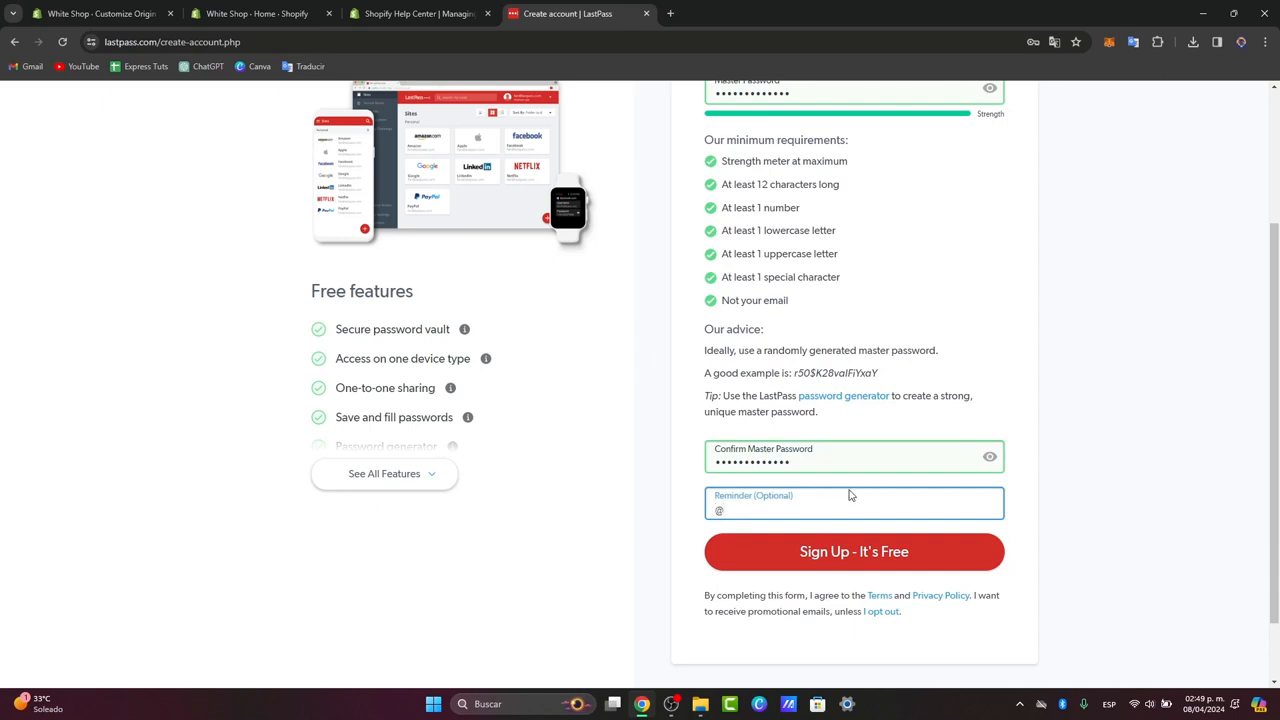
scroll(down, 3)
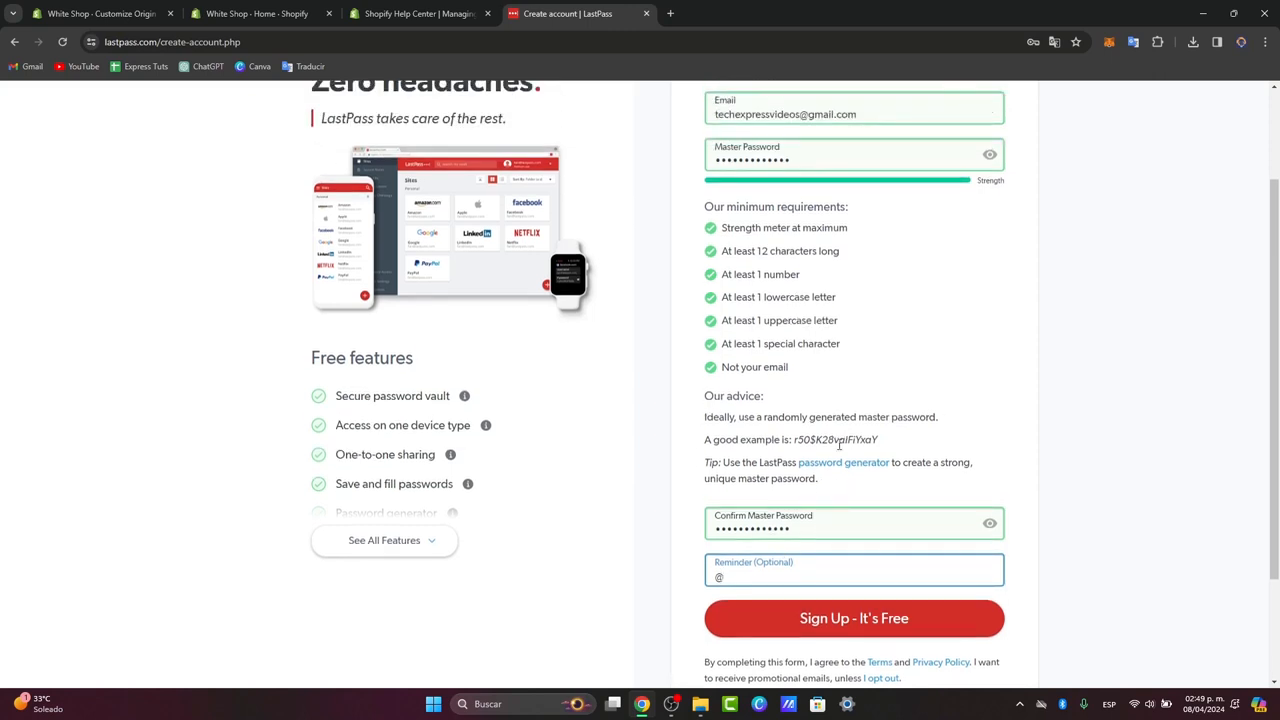
click(852, 618)
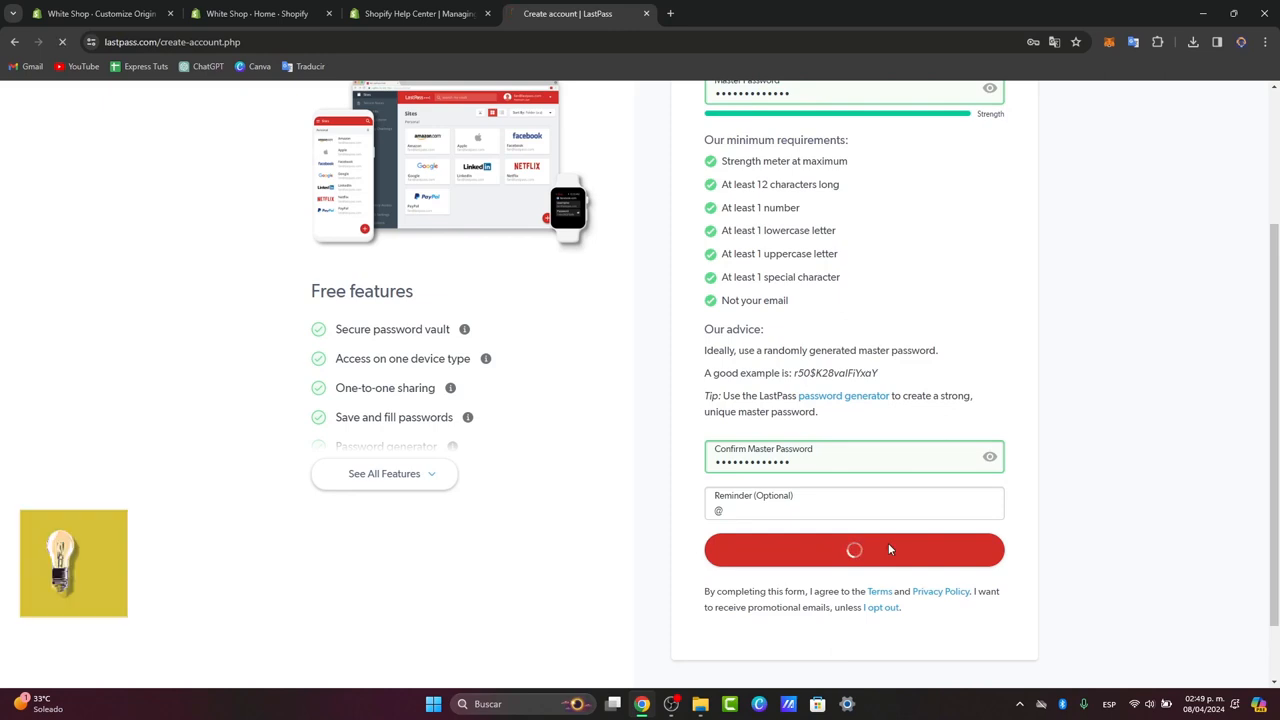
Finish account creation and go to Install LastPass for the browser extension.
click(854, 548)
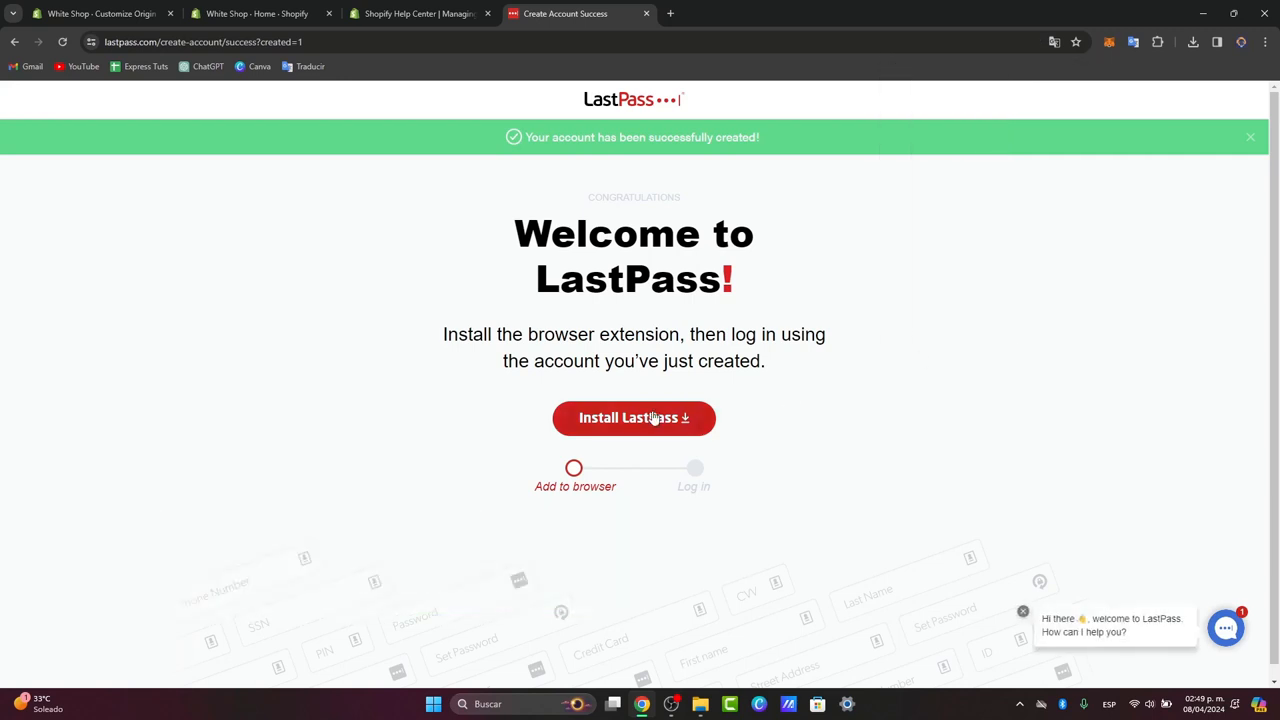
click(632, 418)
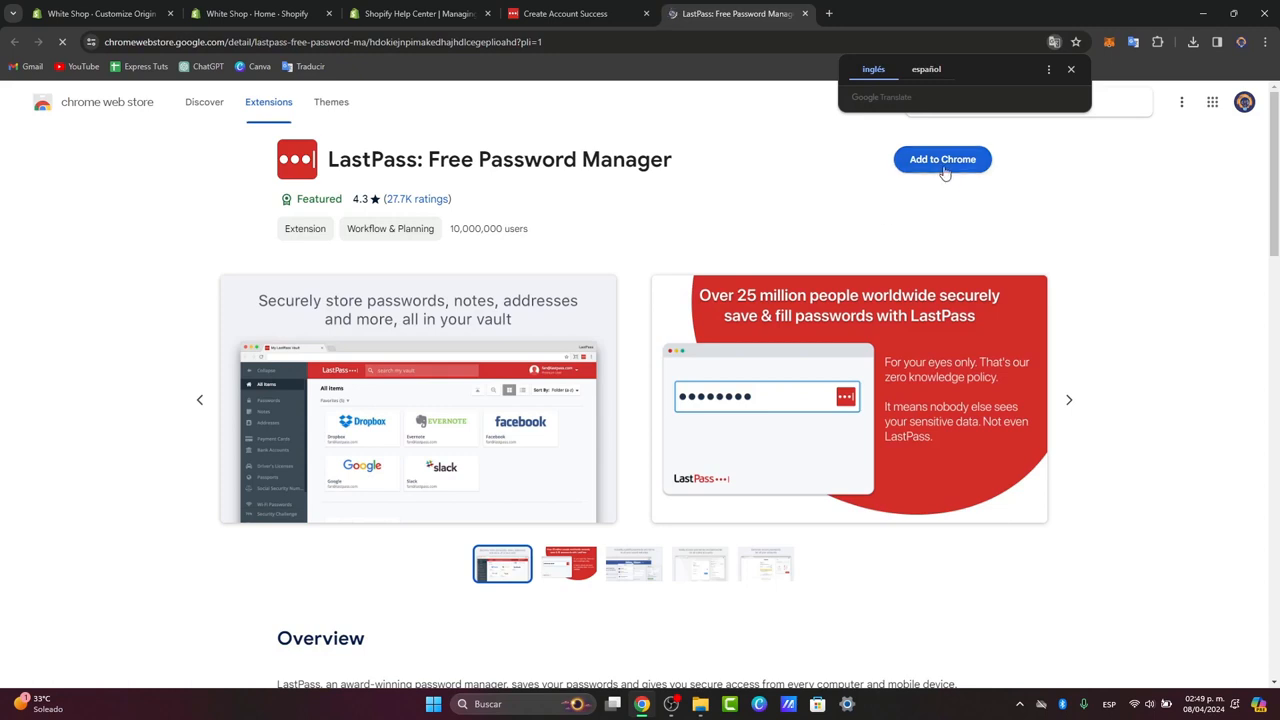
Add the LastPass: Free Password Manager extension to Chrome and check downloads.
click(942, 160)
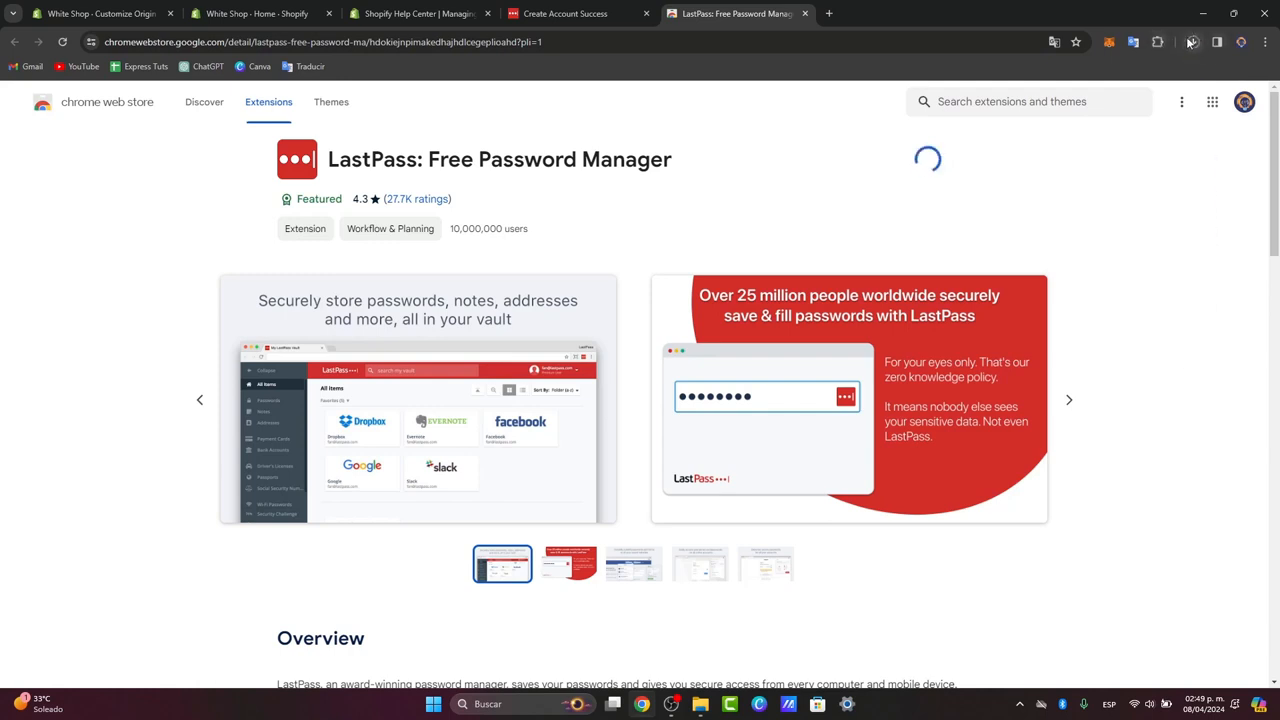
click(1156, 42)
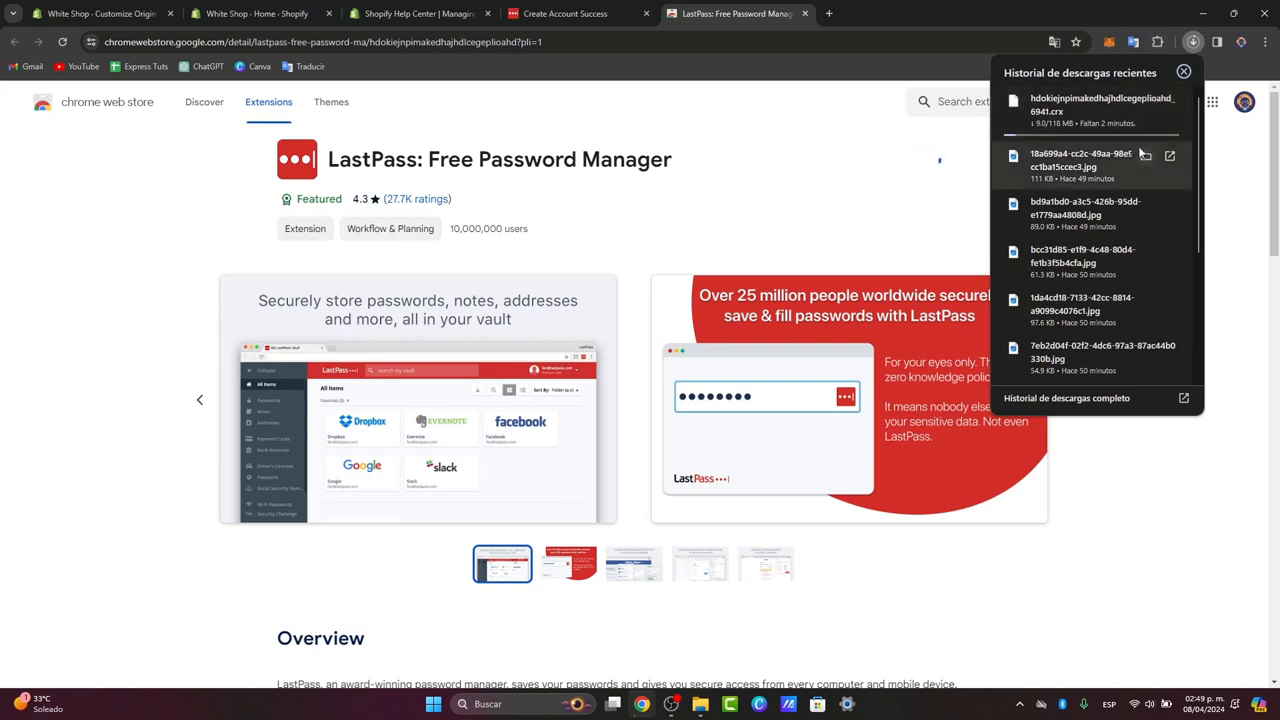
mouse_move(1158, 42)
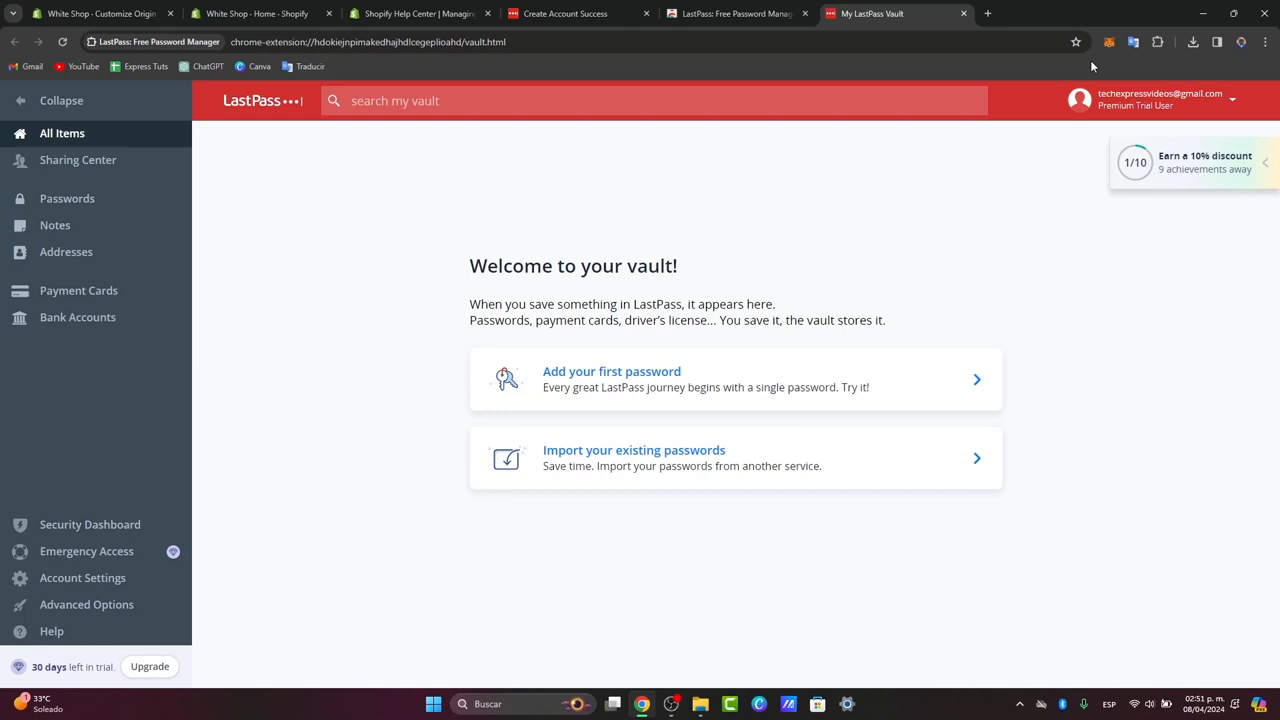
mouse_move(1072, 296)
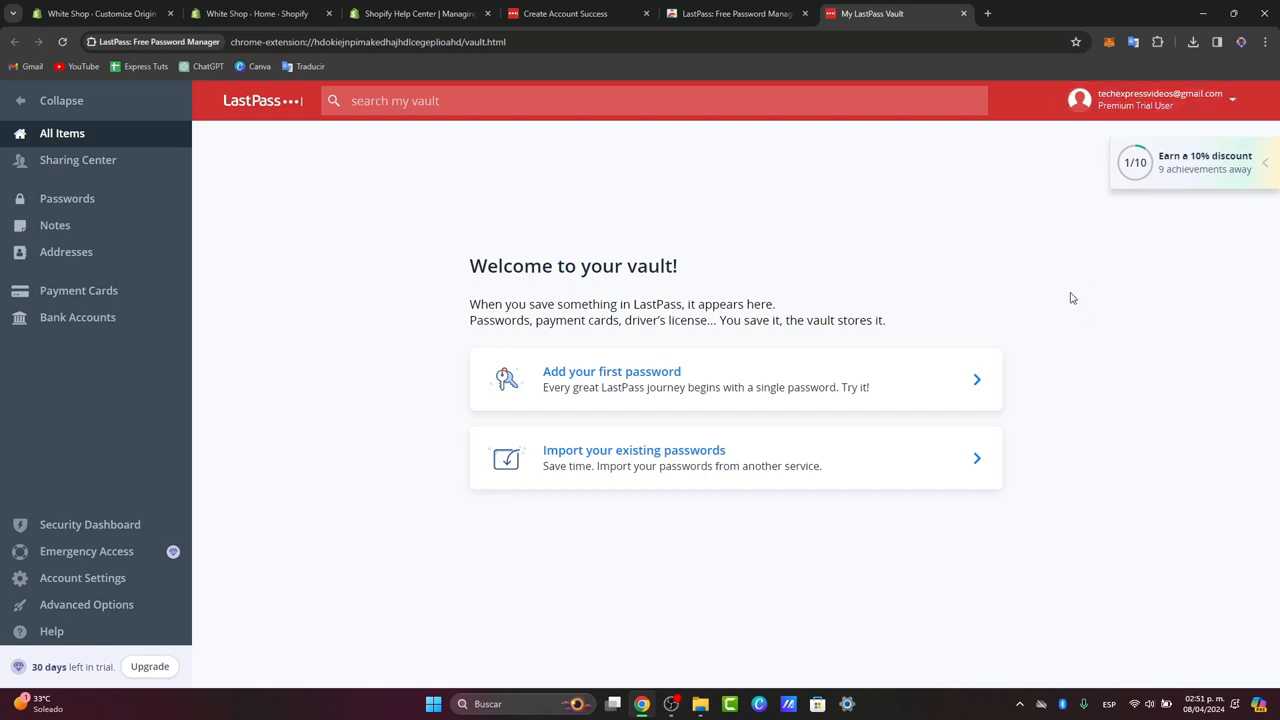
mouse_move(1044, 348)
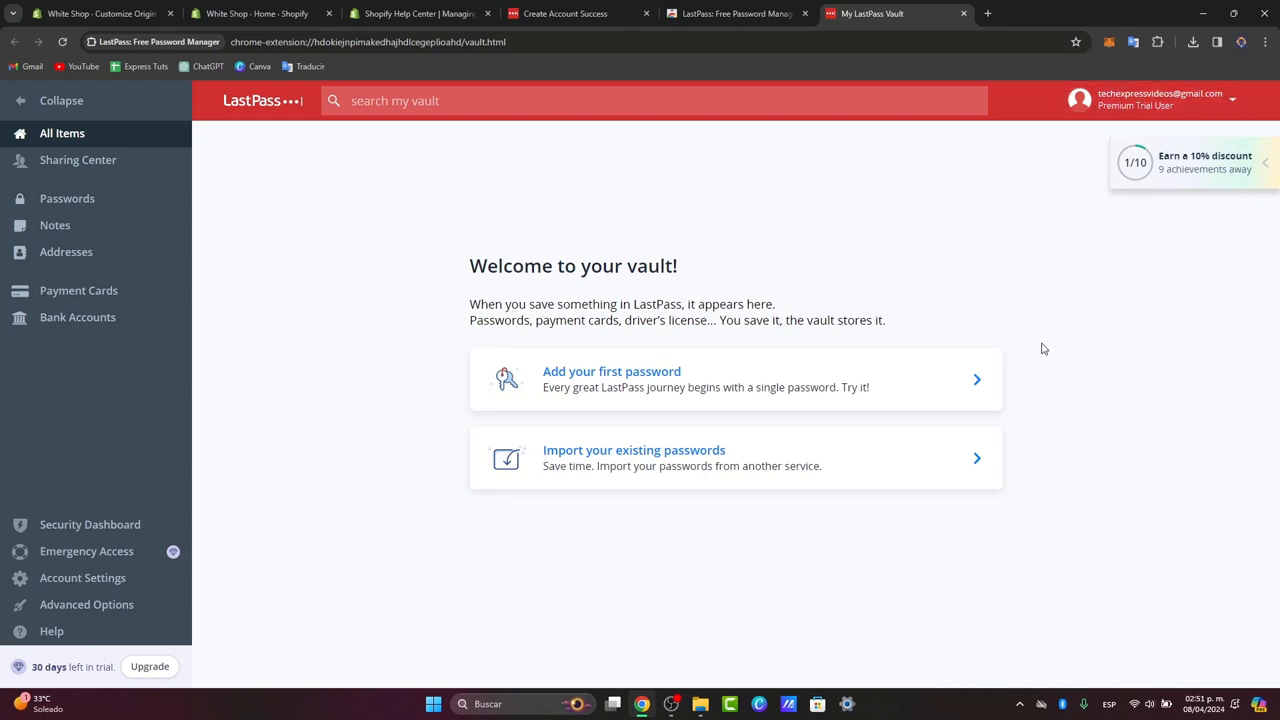
mouse_move(136, 504)
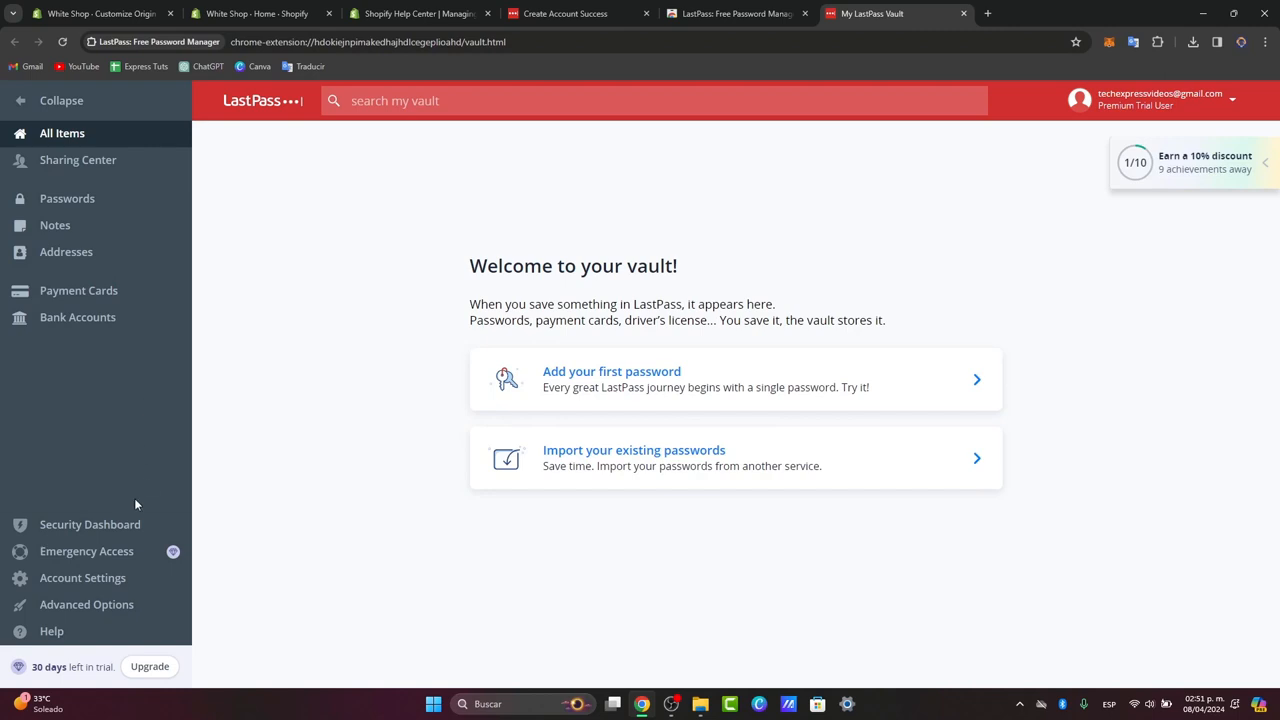
Show the Security Dashboard with the score and dark web monitoring status.
click(90, 524)
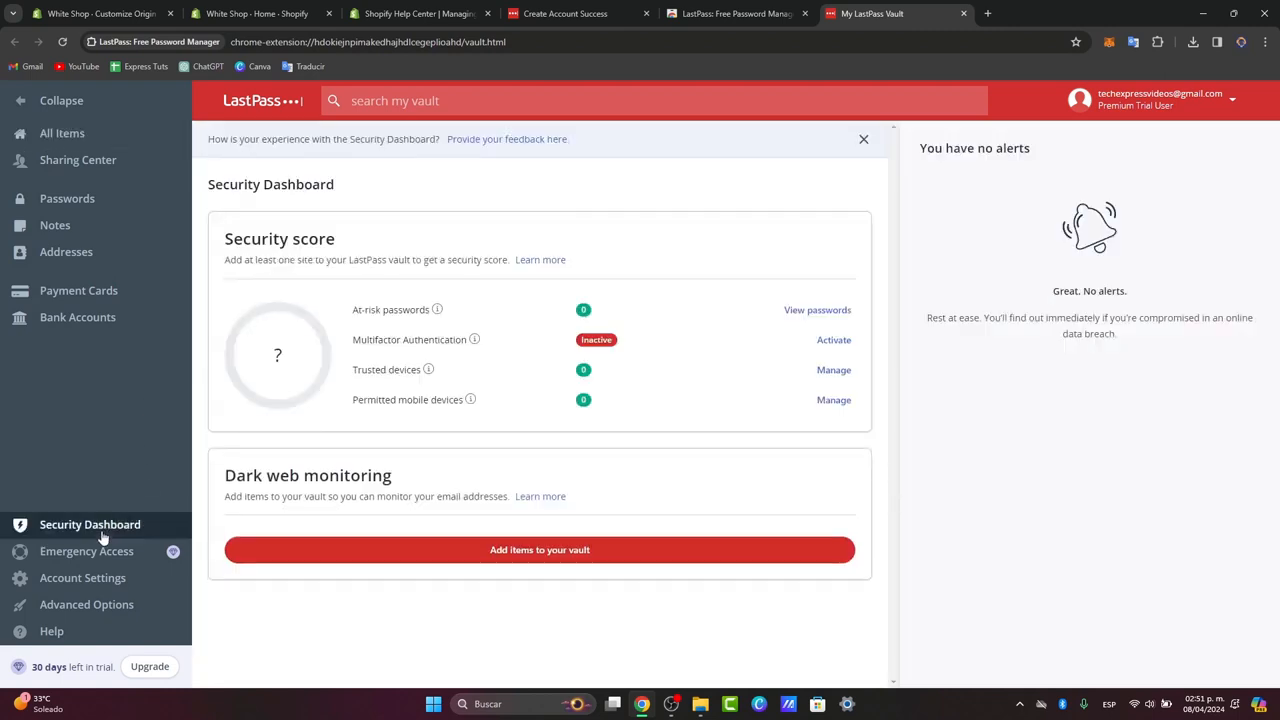
mouse_move(1018, 150)
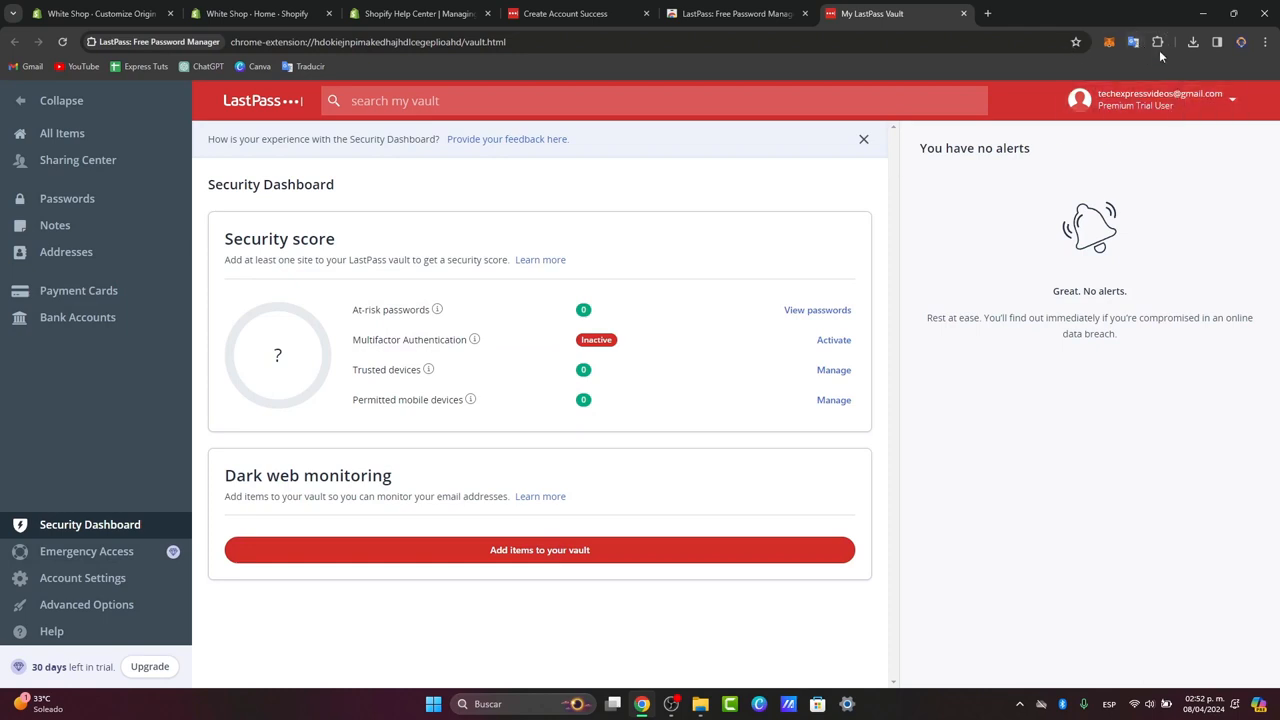
click(1156, 42)
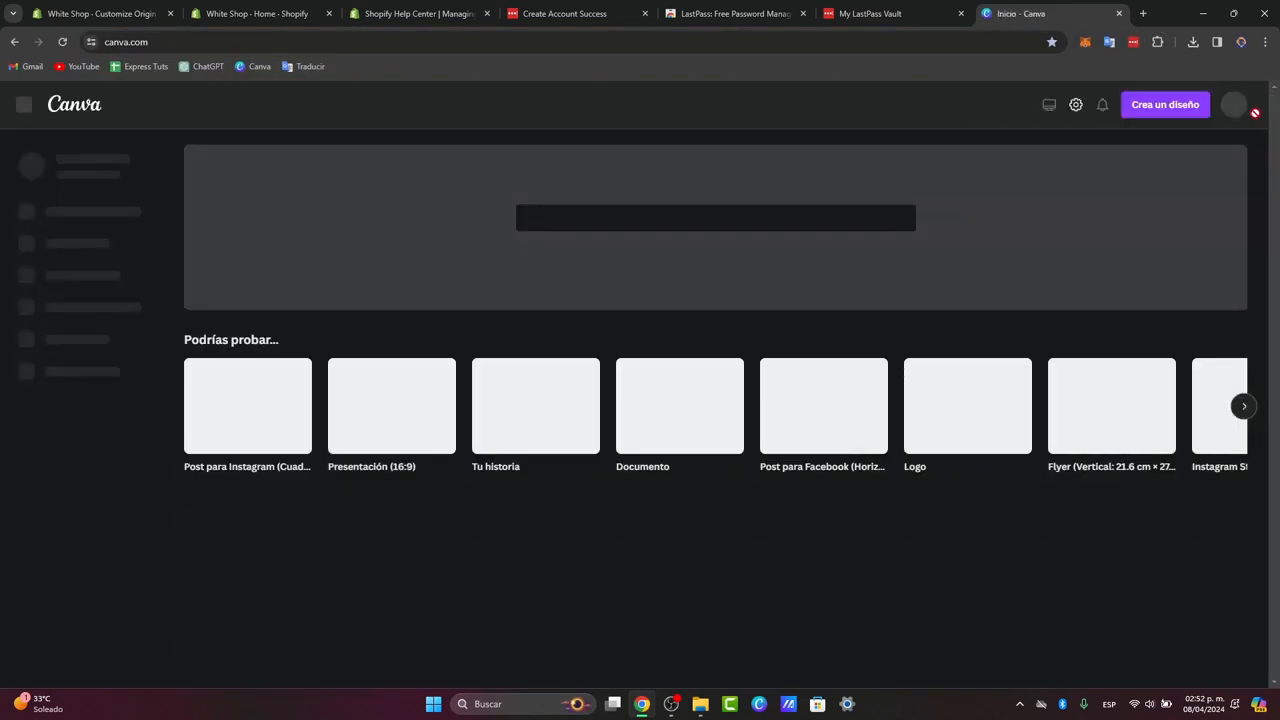
Sign out of Canva via the profile menu and pick a Google account to sign back in.
click(1234, 104)
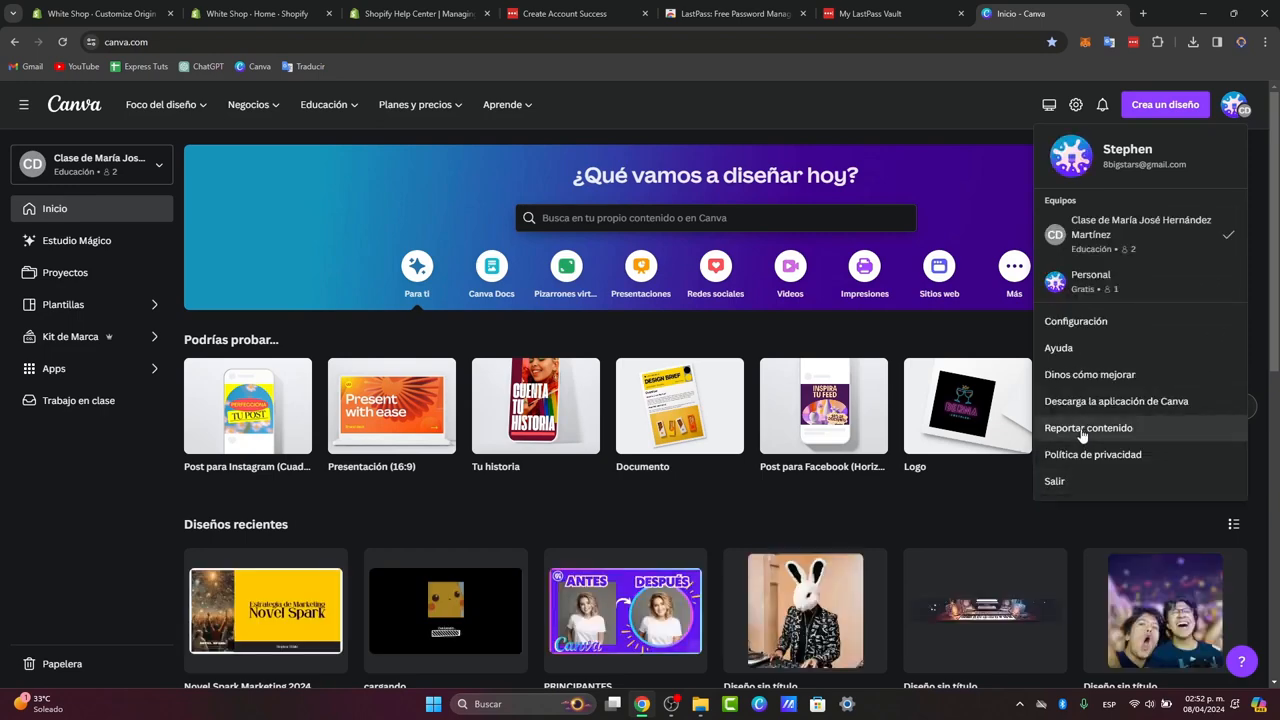
click(1088, 428)
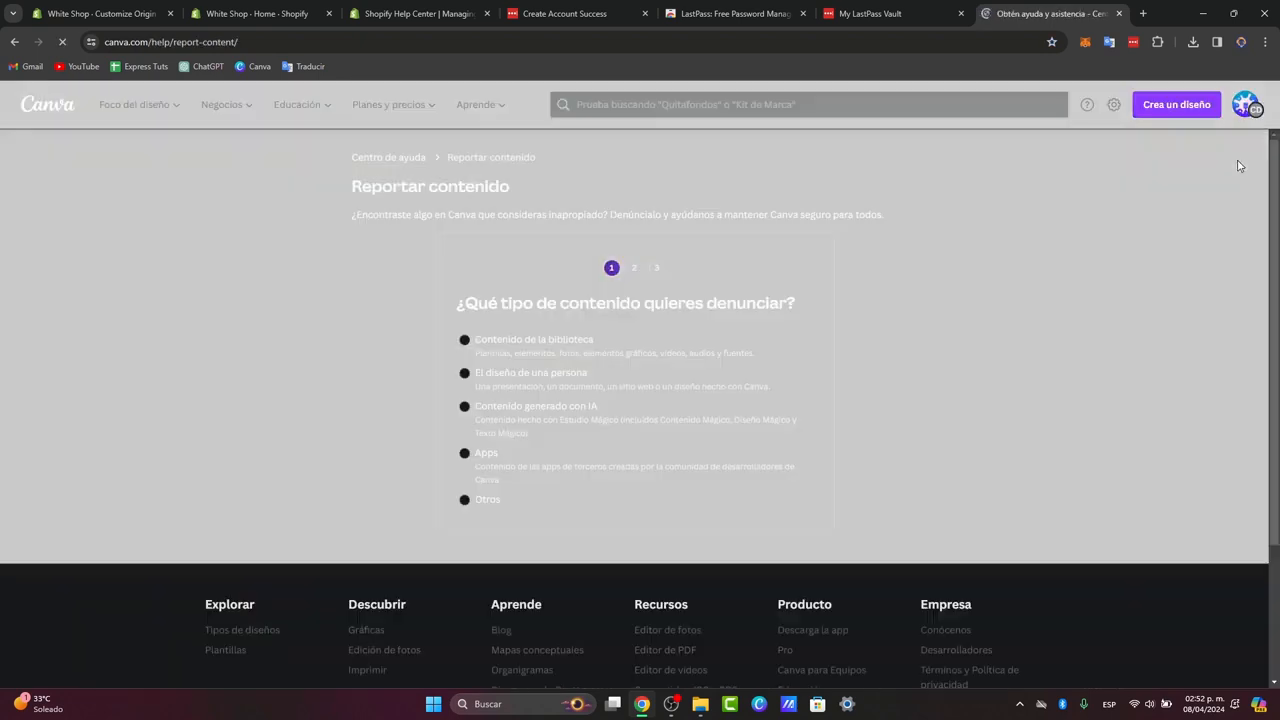
click(1244, 104)
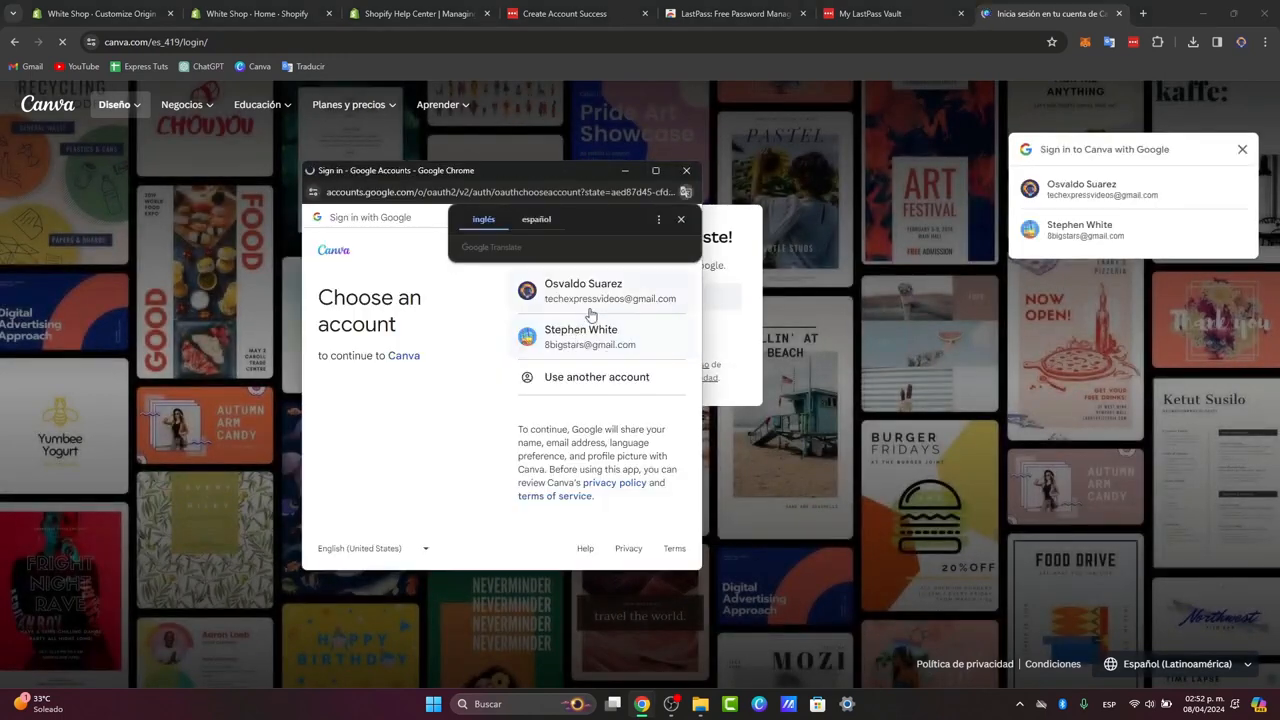
click(584, 290)
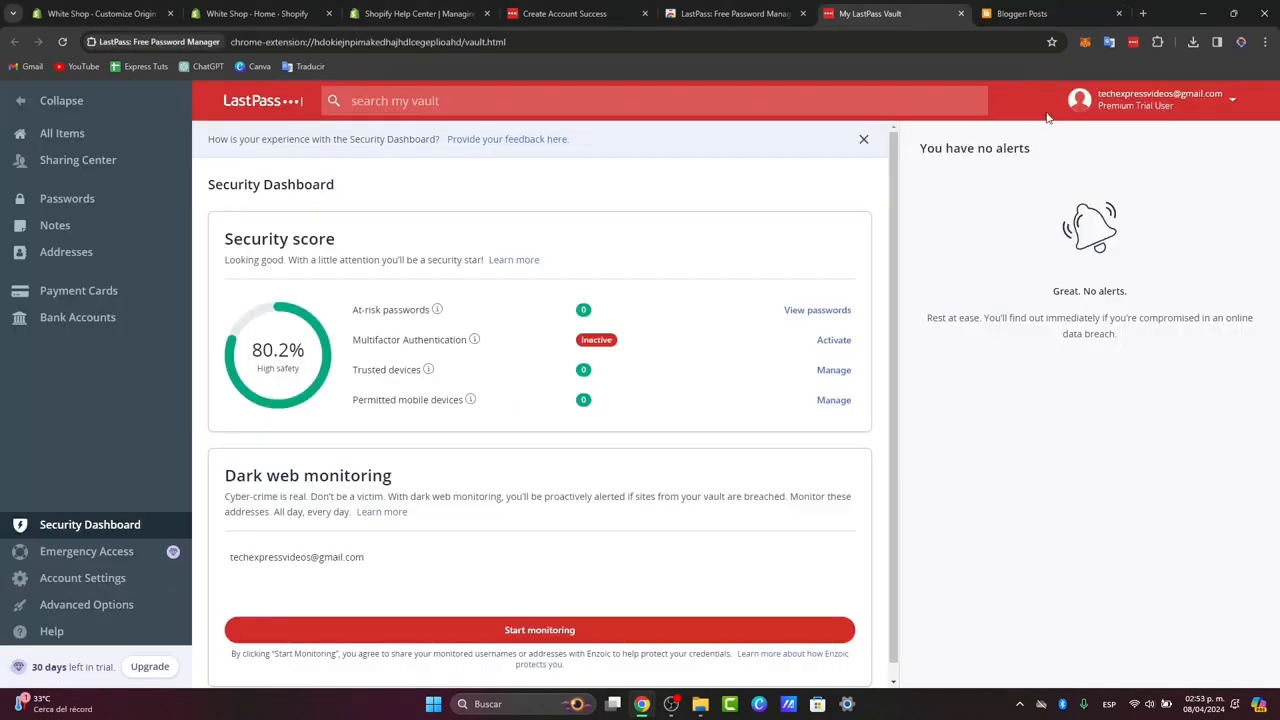
mouse_move(830, 302)
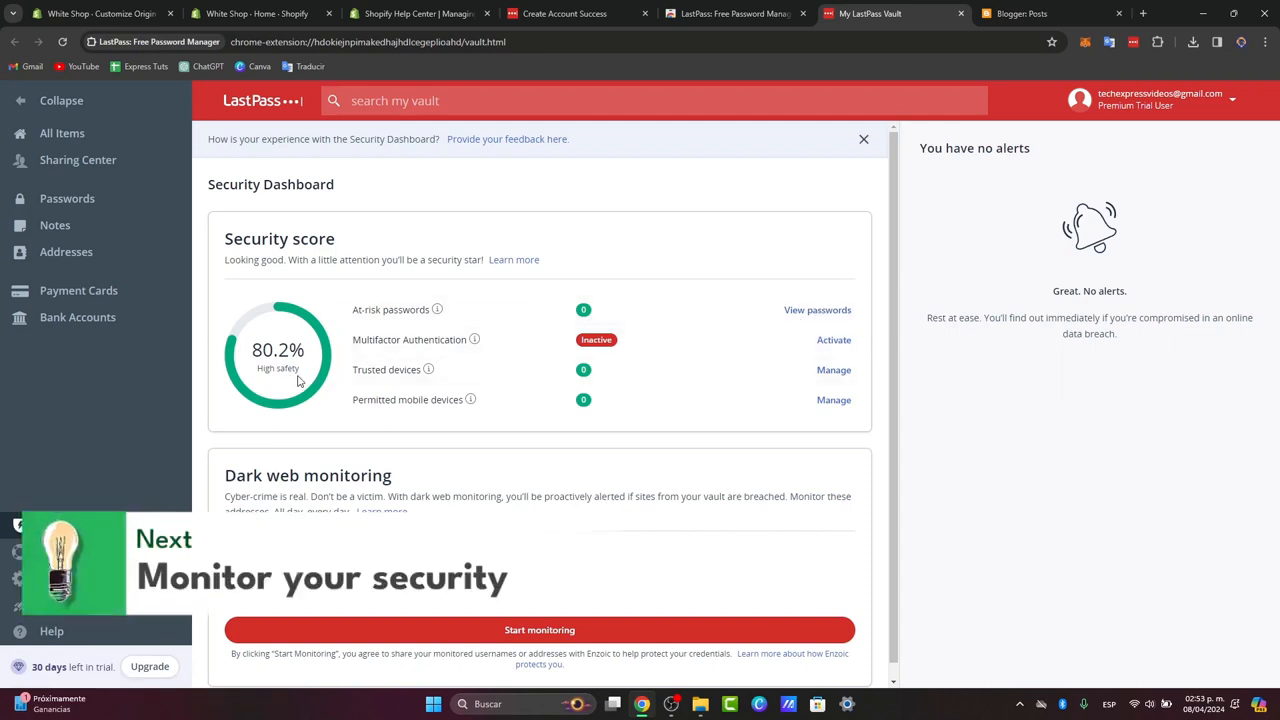
mouse_move(474, 340)
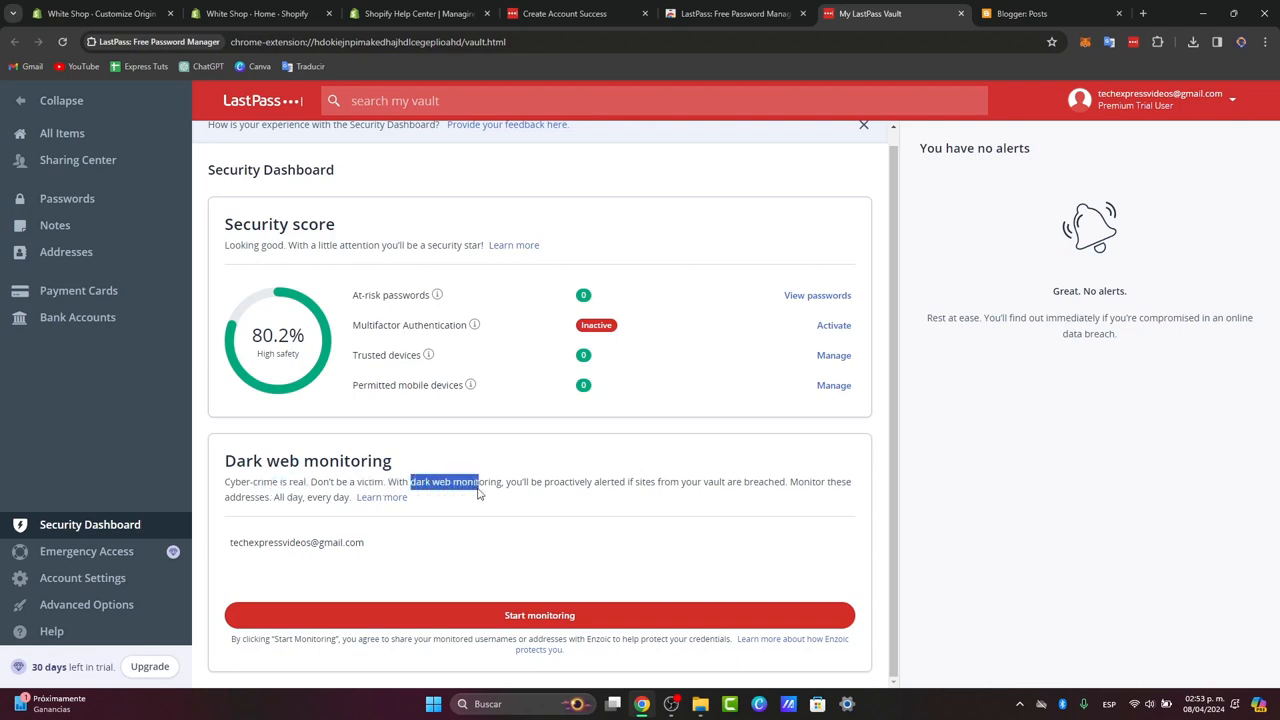
Start dark web monitoring so the vault's email shows as Secure.
click(540, 616)
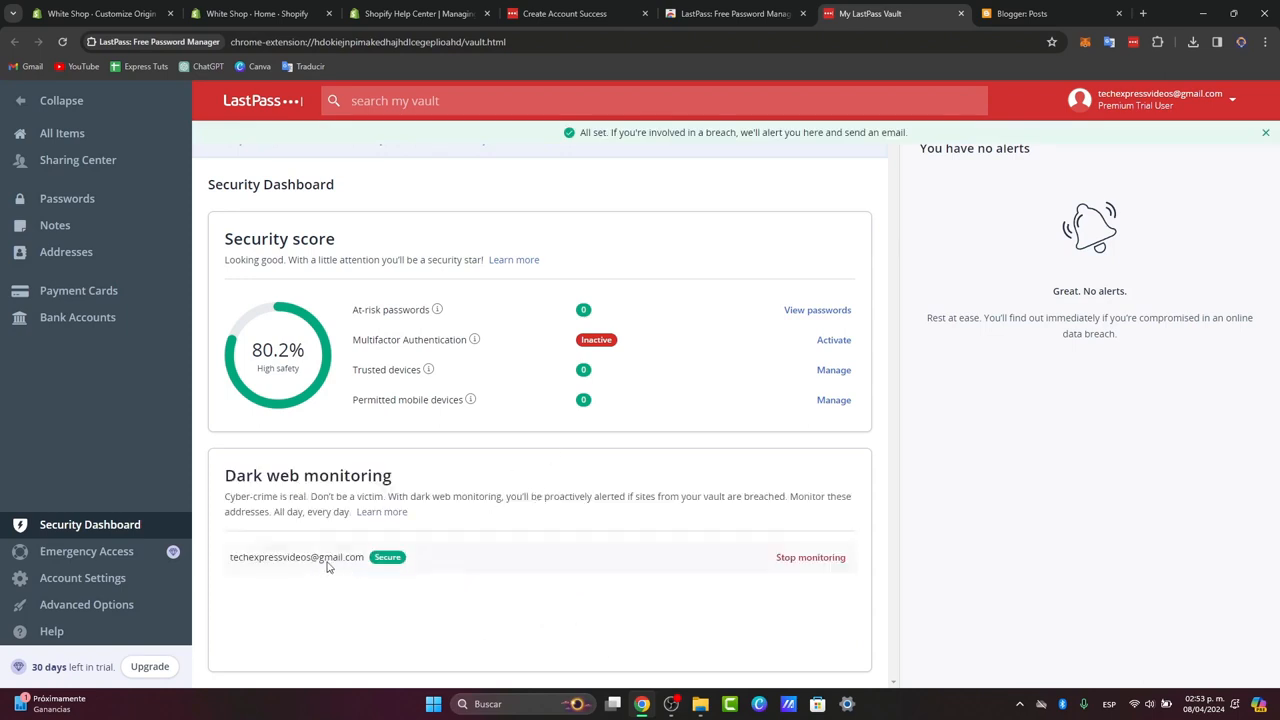
double_click(312, 556)
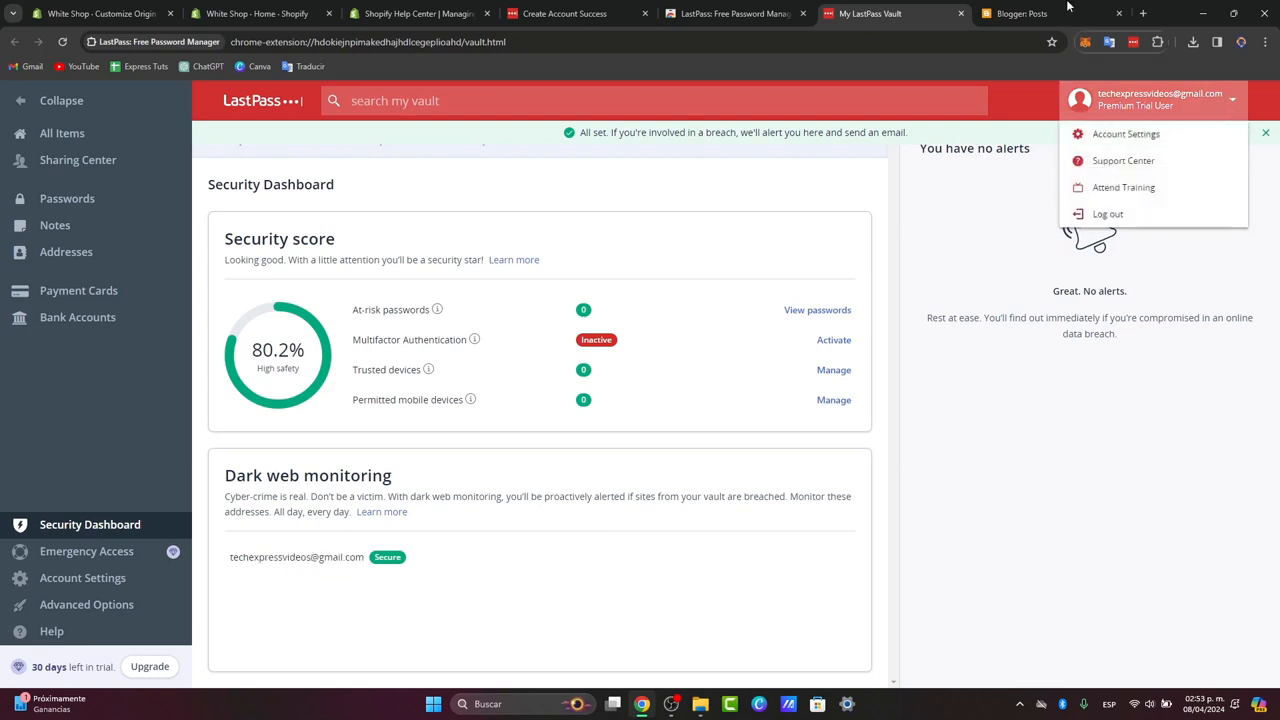
click(1022, 12)
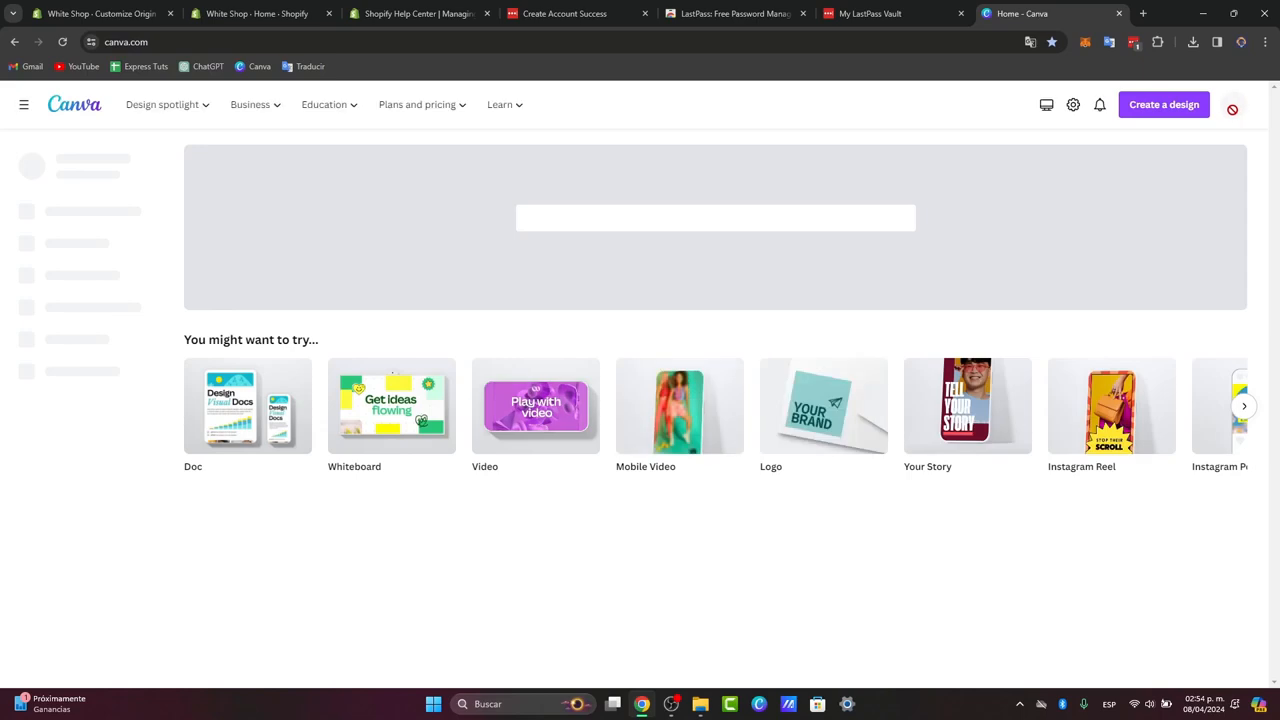
Sign out of Canva and choose signing in with a personal email.
click(1232, 104)
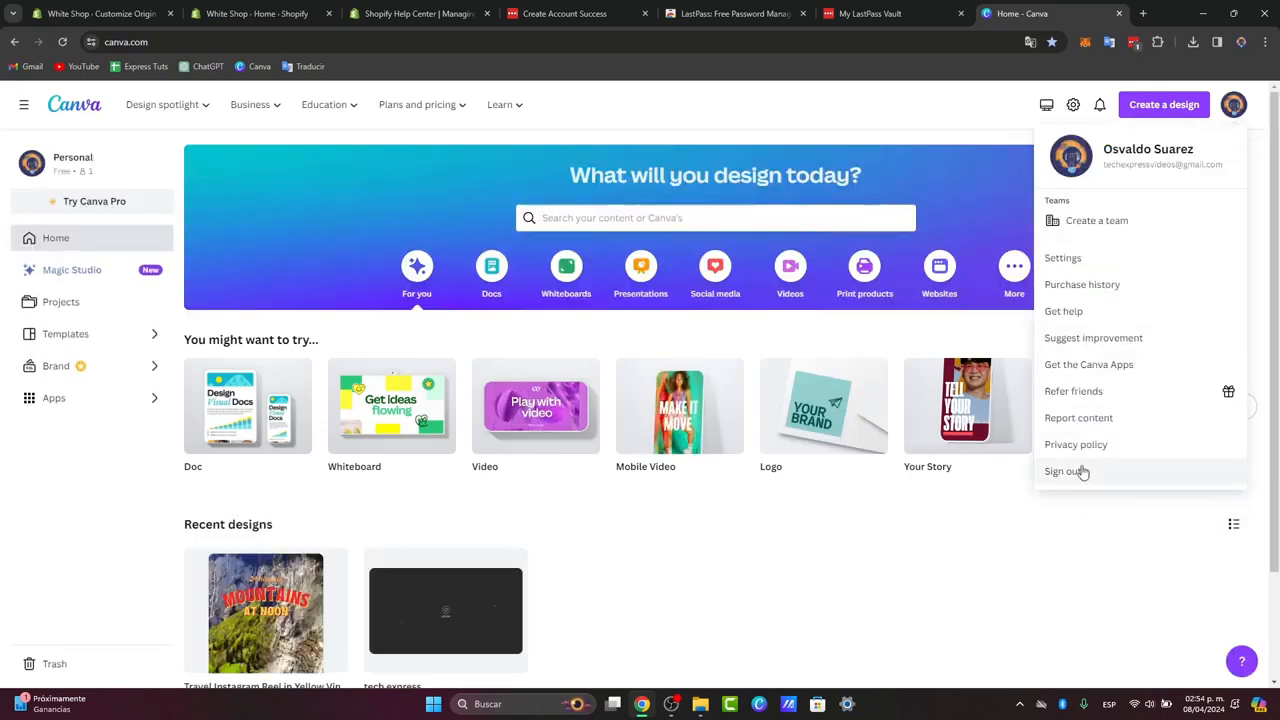
click(1060, 472)
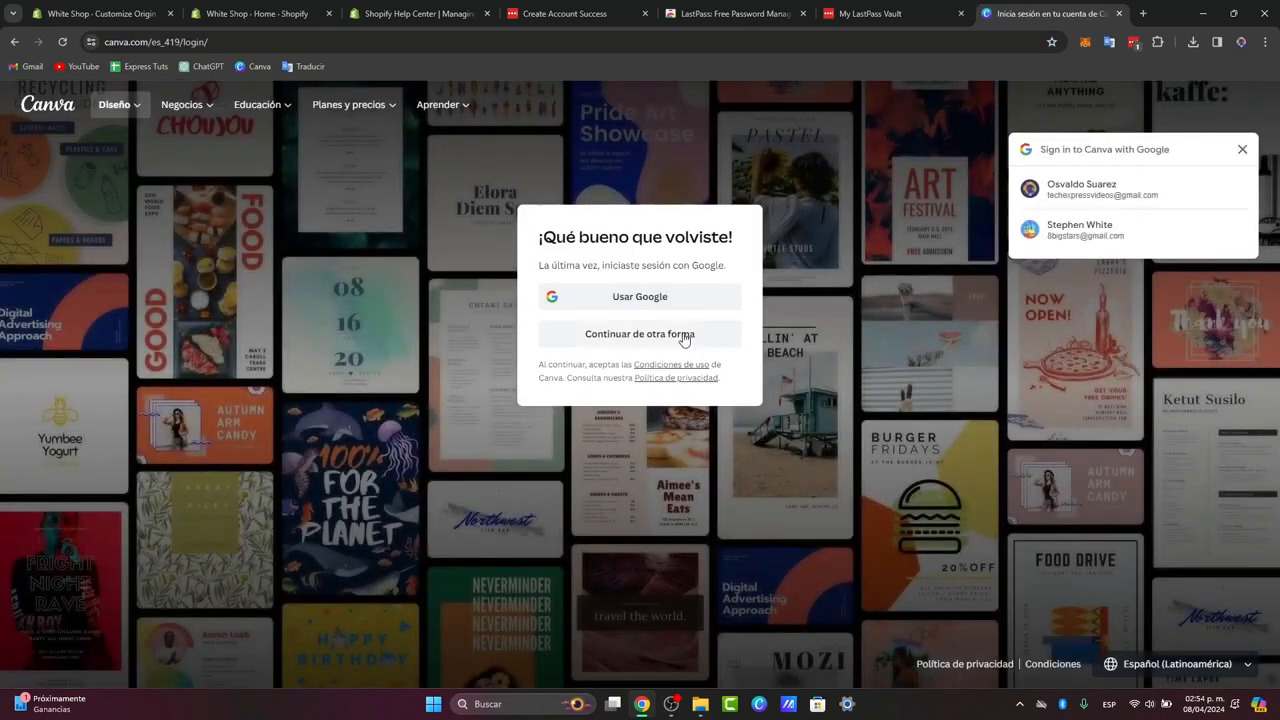
click(640, 332)
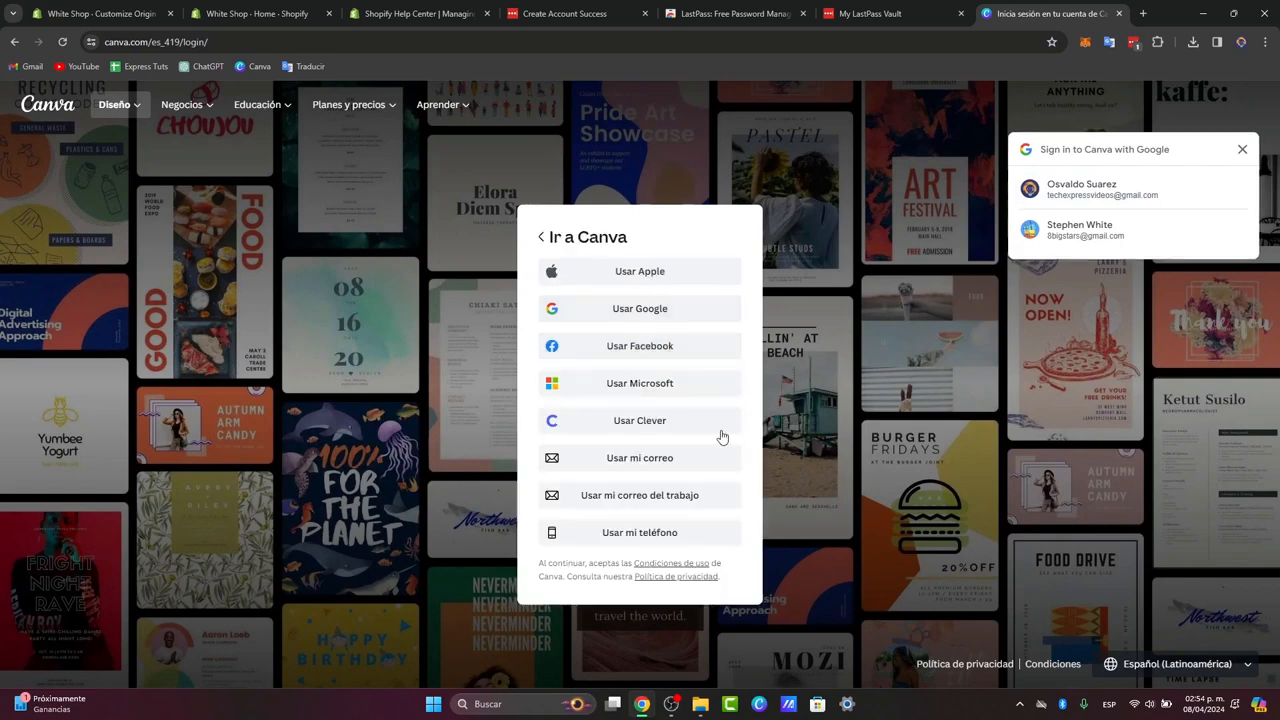
click(640, 456)
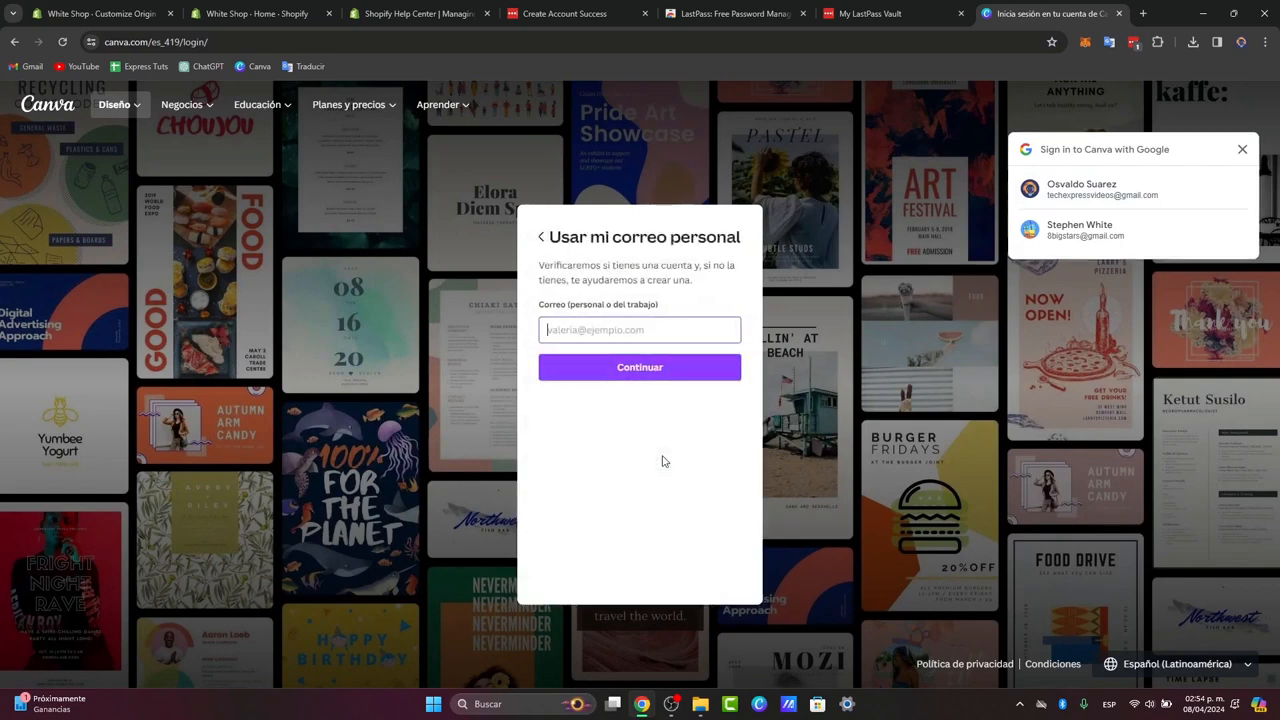
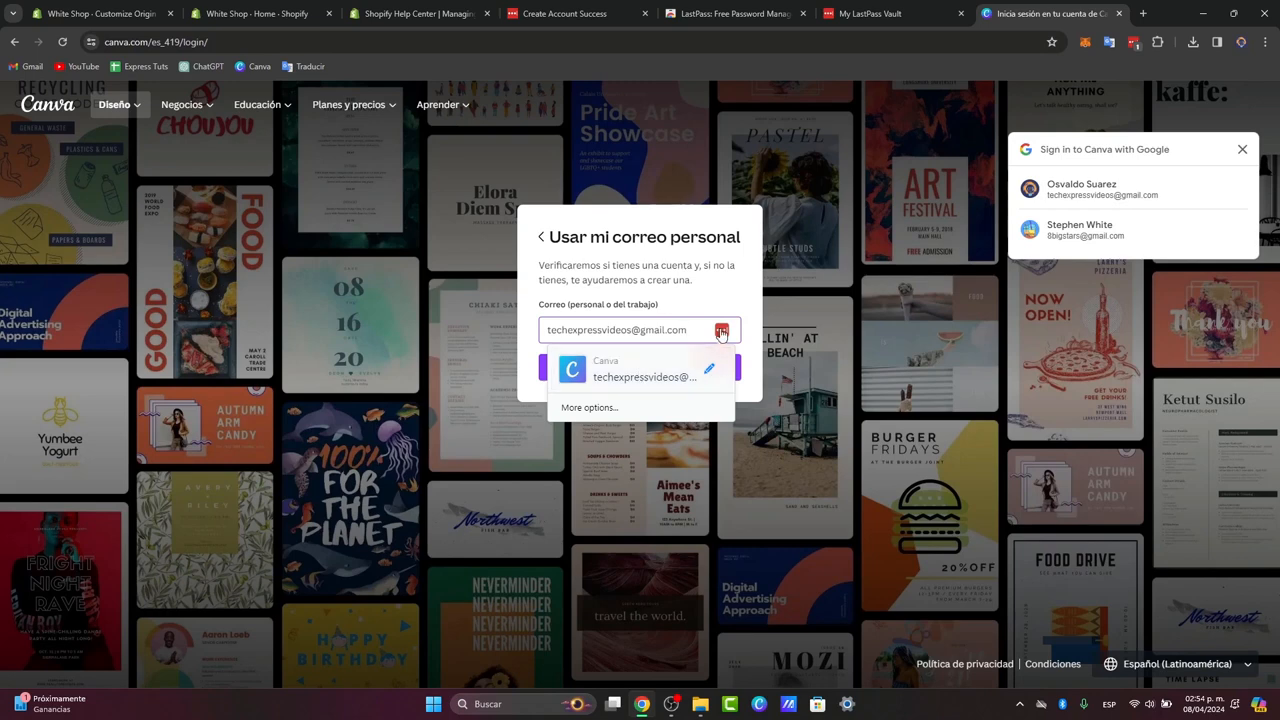
click(640, 368)
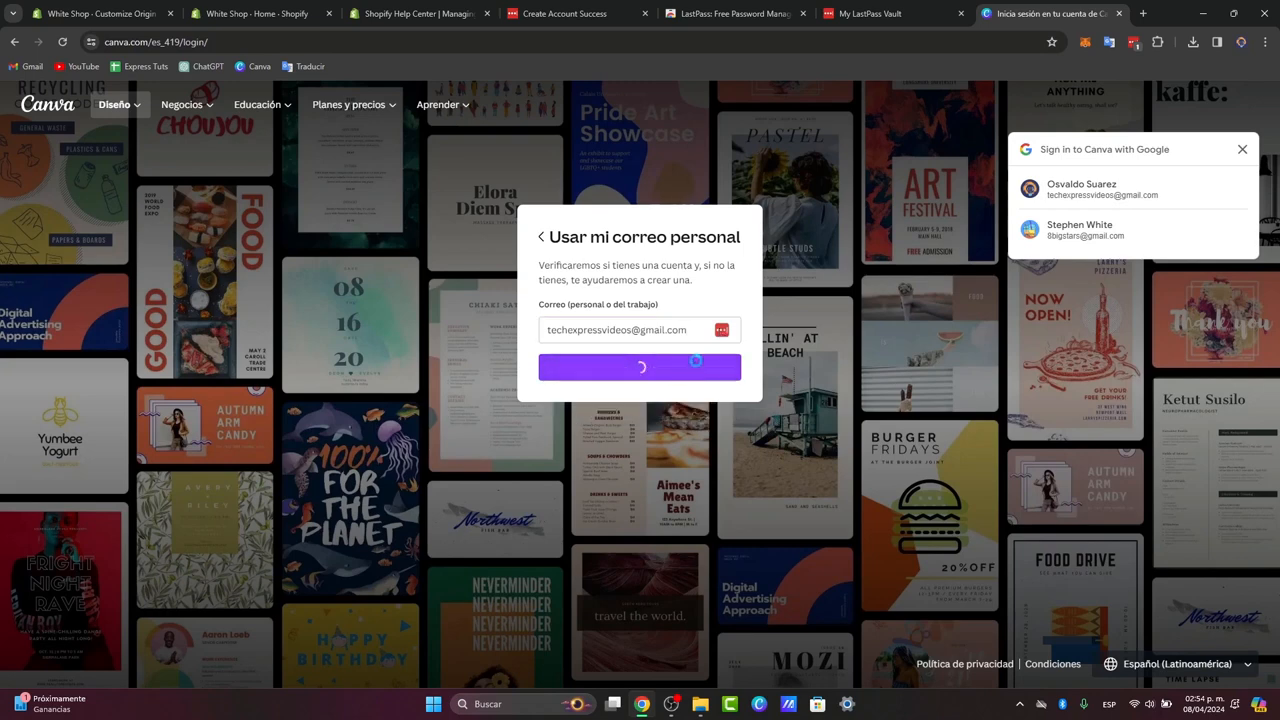
click(640, 366)
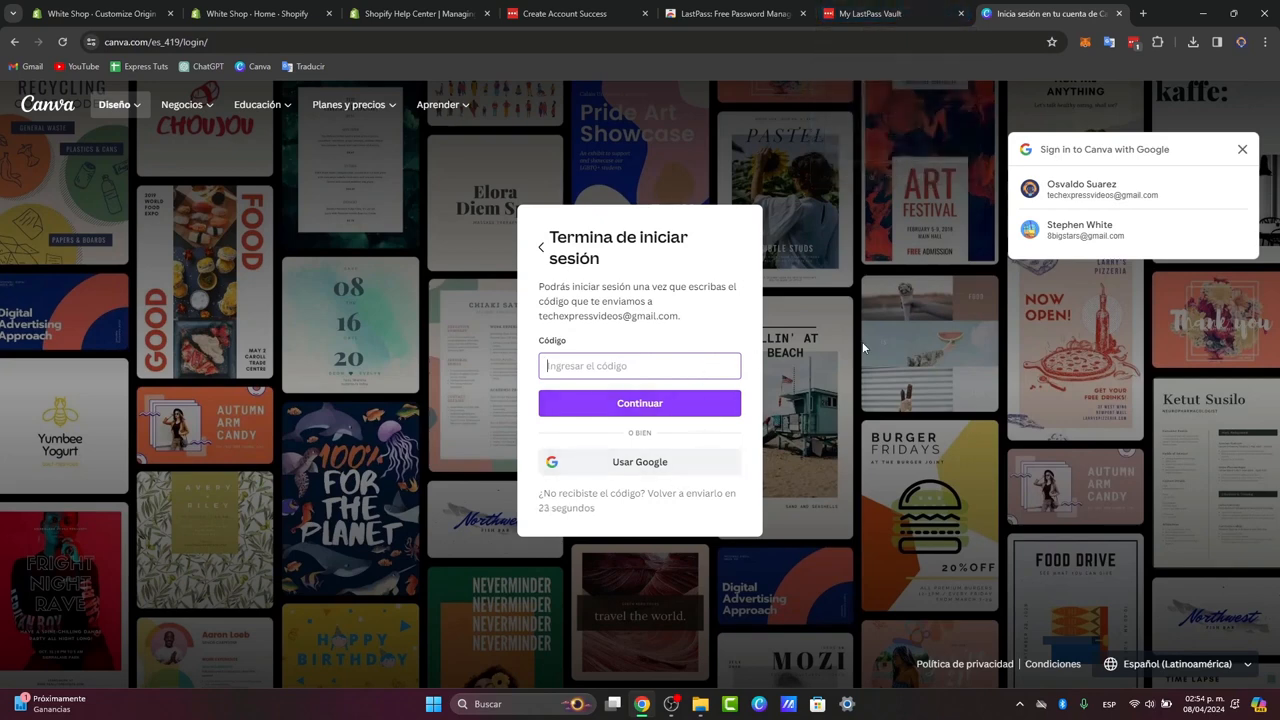
mouse_move(692, 248)
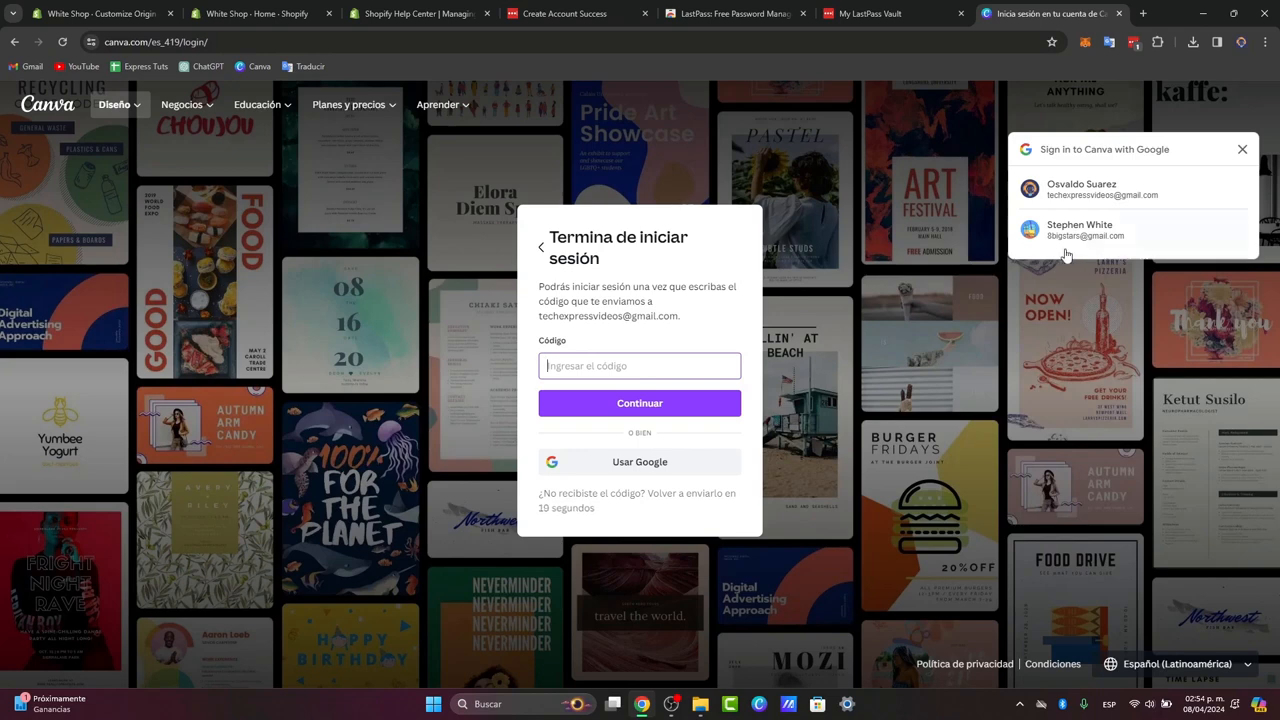
click(1100, 188)
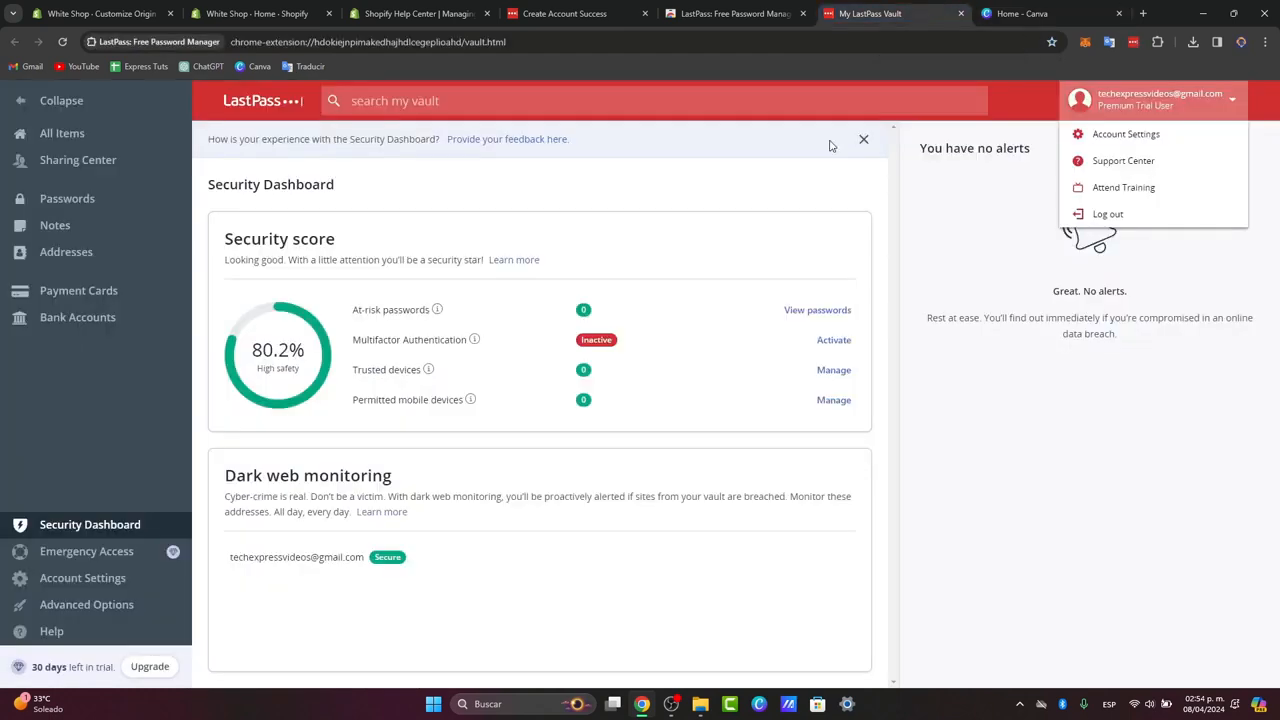
mouse_move(588, 144)
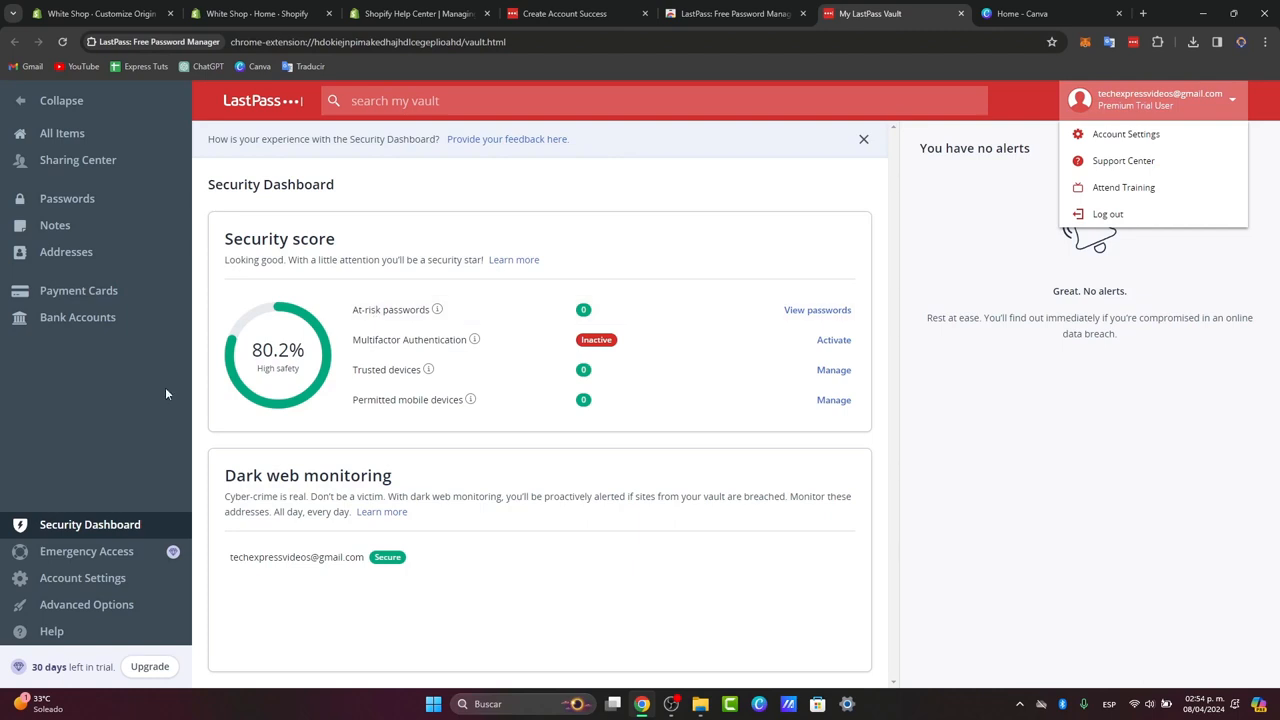
mouse_move(110, 452)
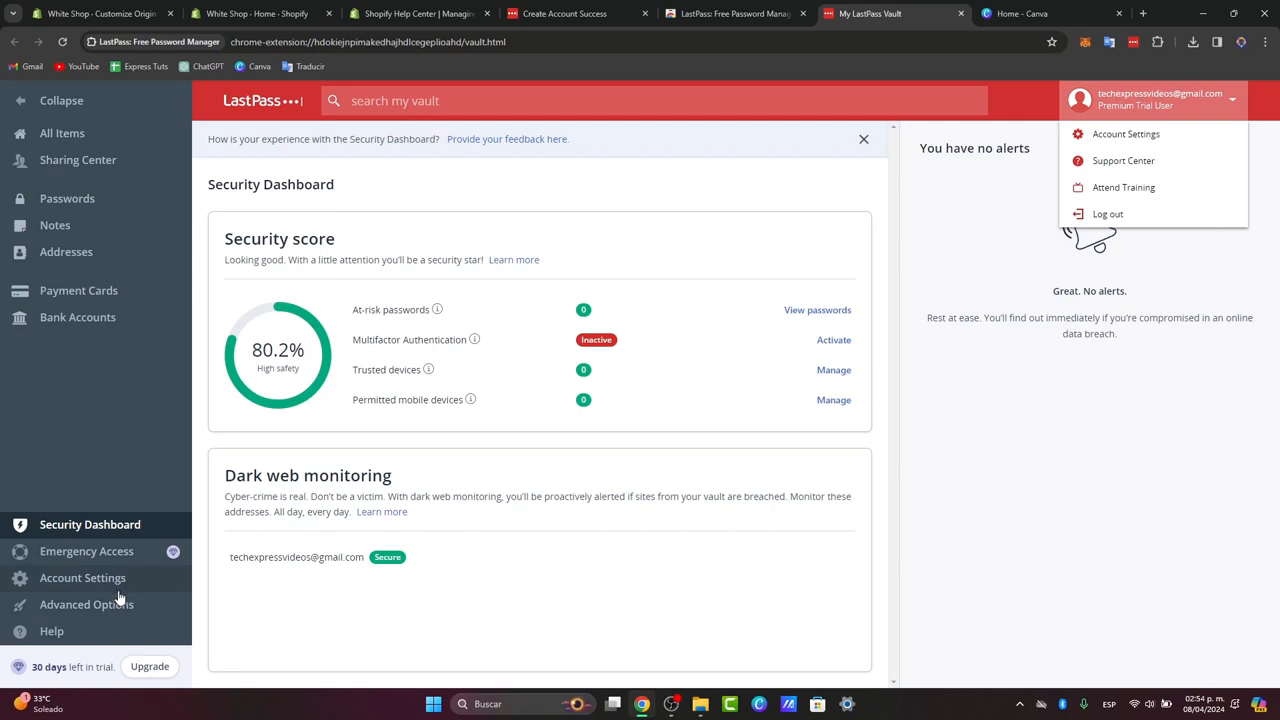
mouse_move(96, 564)
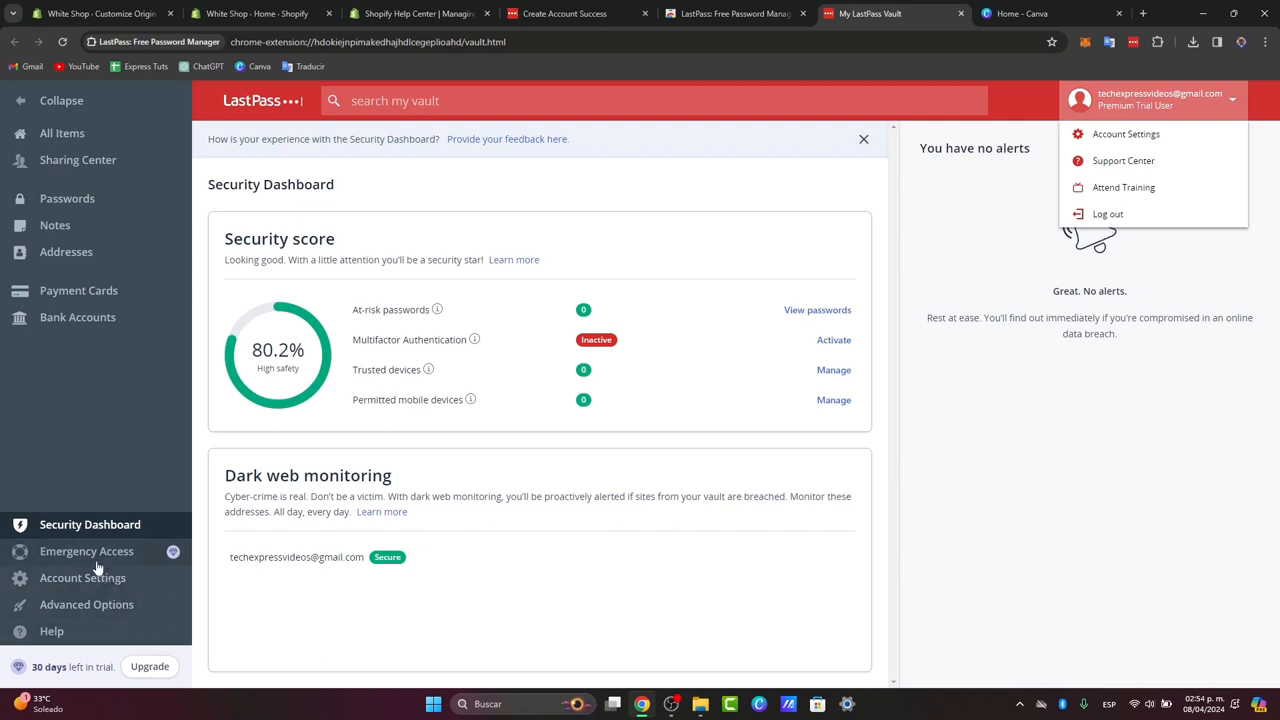
Show the Passwords section listing the saved Canva login.
click(68, 198)
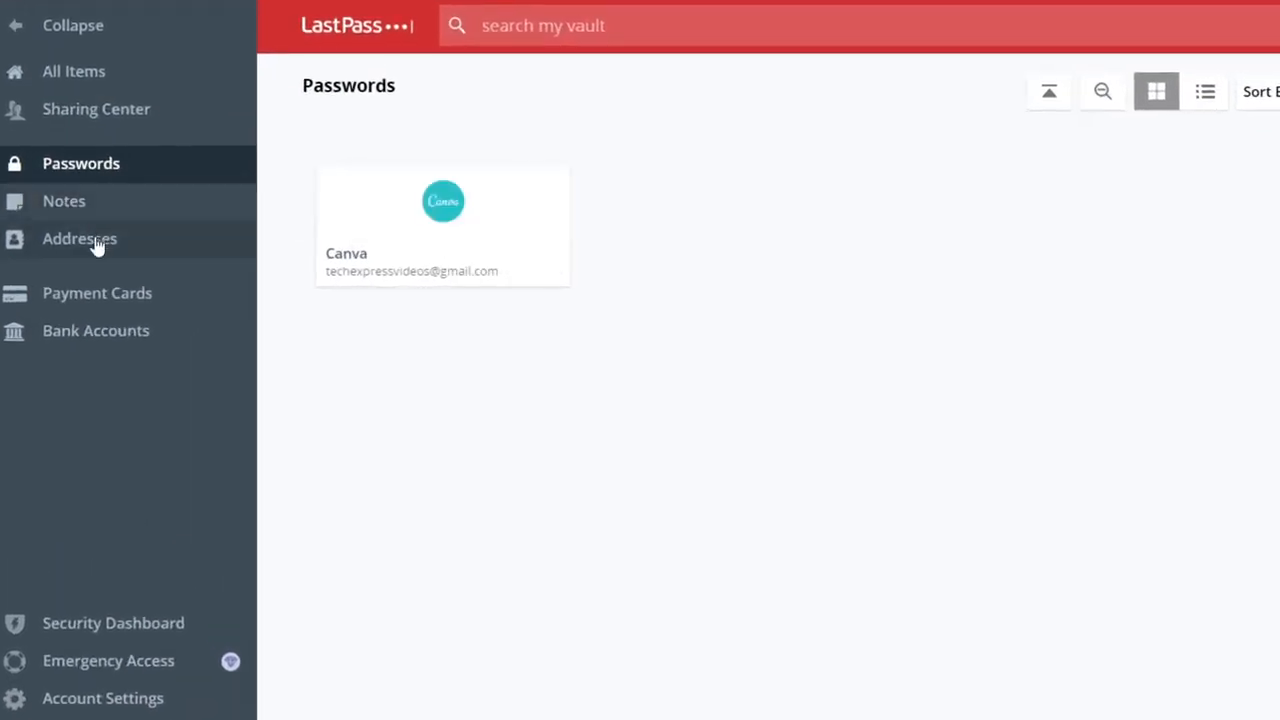
Check the empty Addresses, Payment Cards and Sharing Center sections, then return to All Items.
click(80, 238)
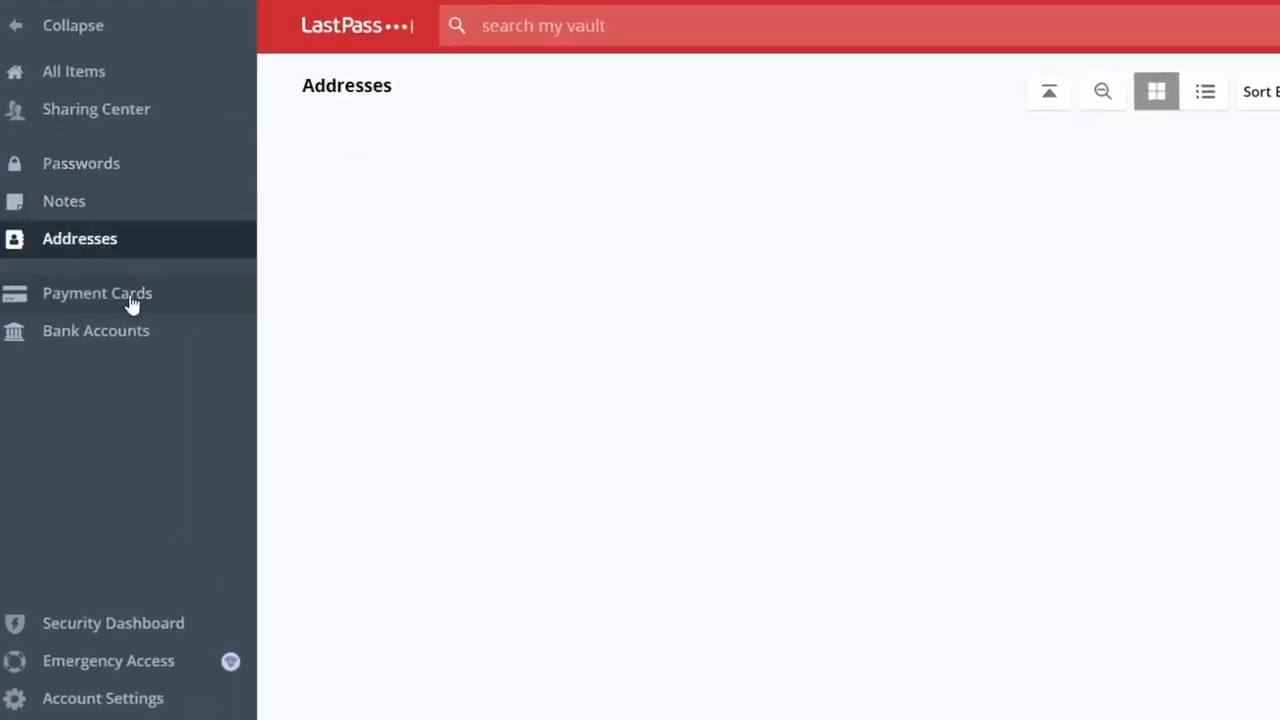
click(96, 292)
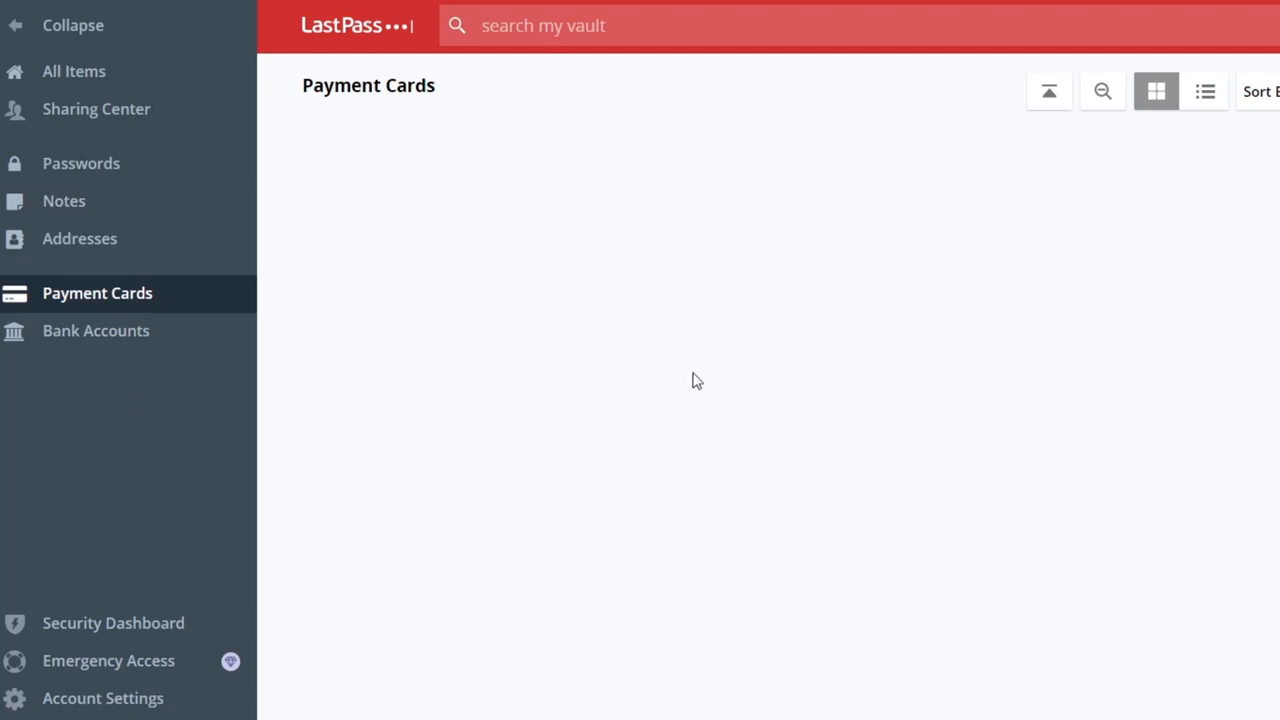
mouse_move(368, 340)
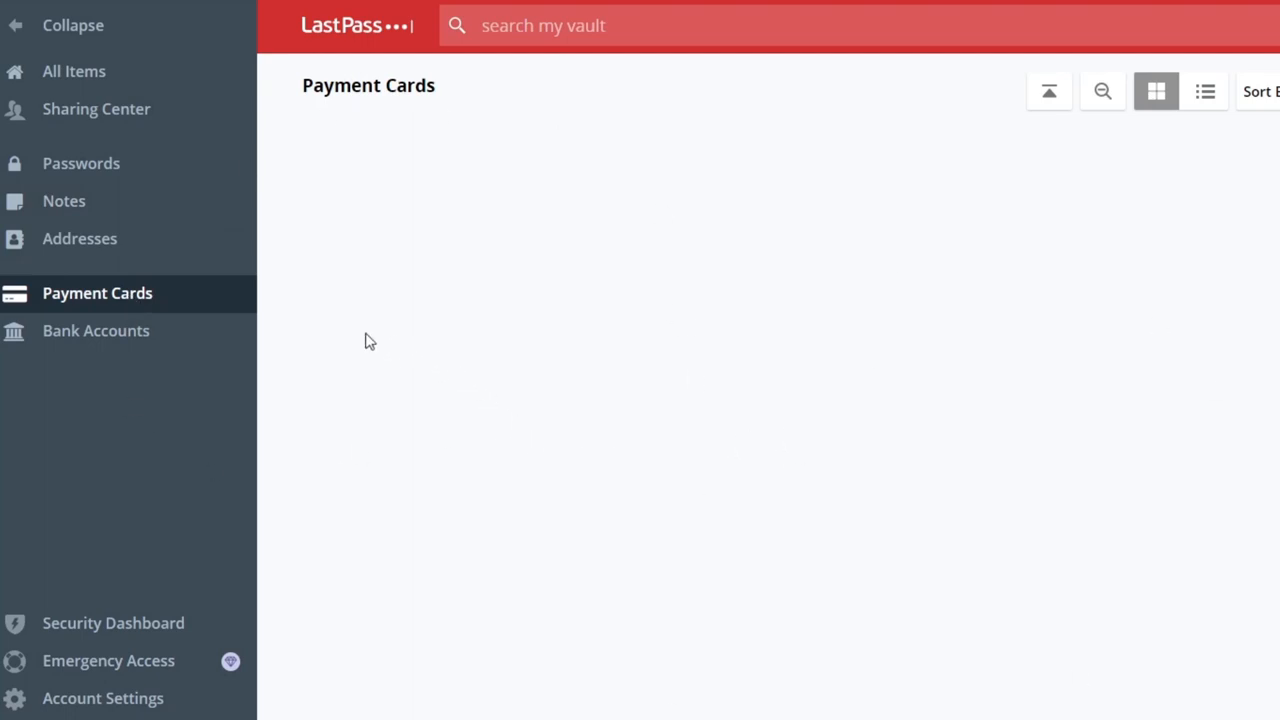
click(96, 108)
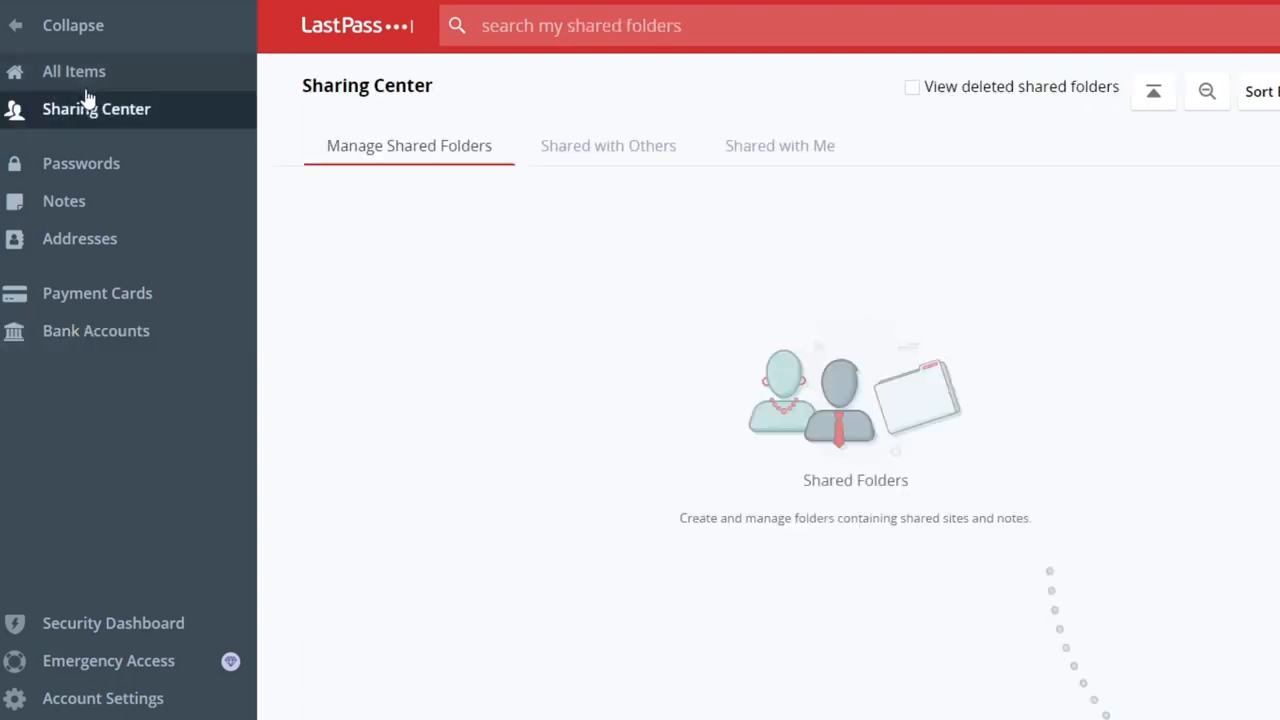
click(74, 72)
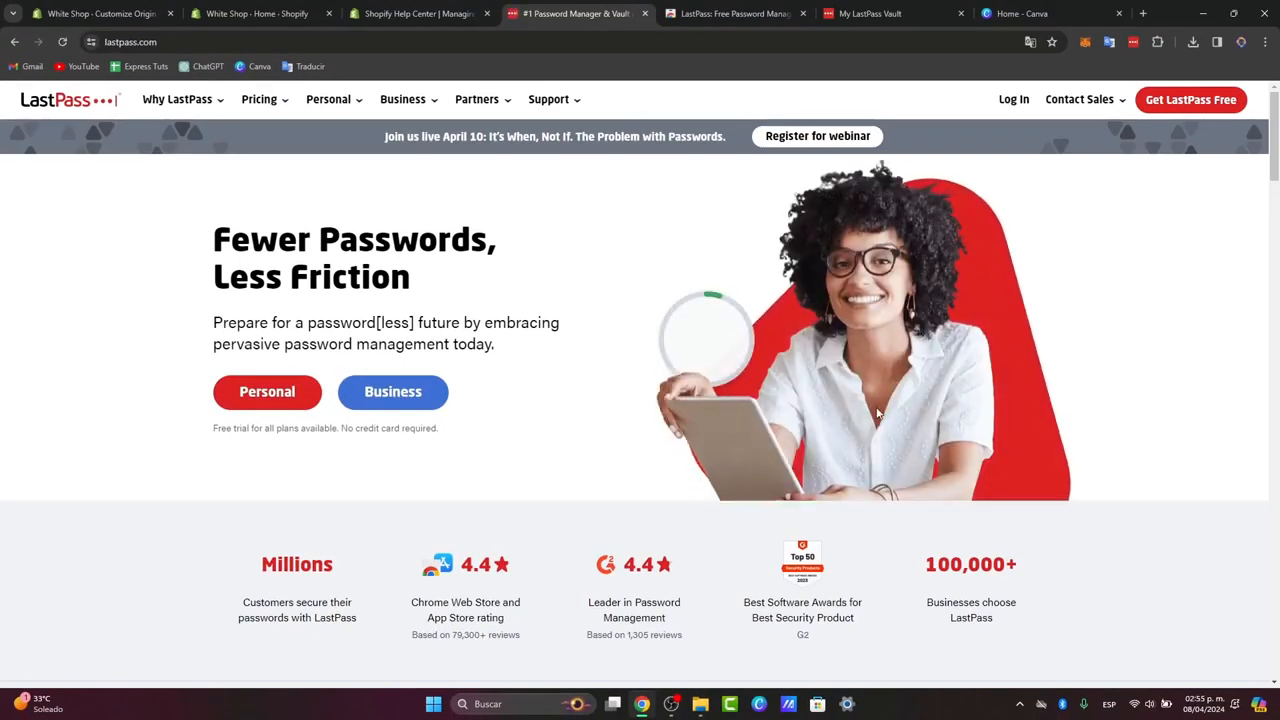
Scroll the lastpass.com homepage through the business and personal password sections down to the footer.
scroll(down, 3)
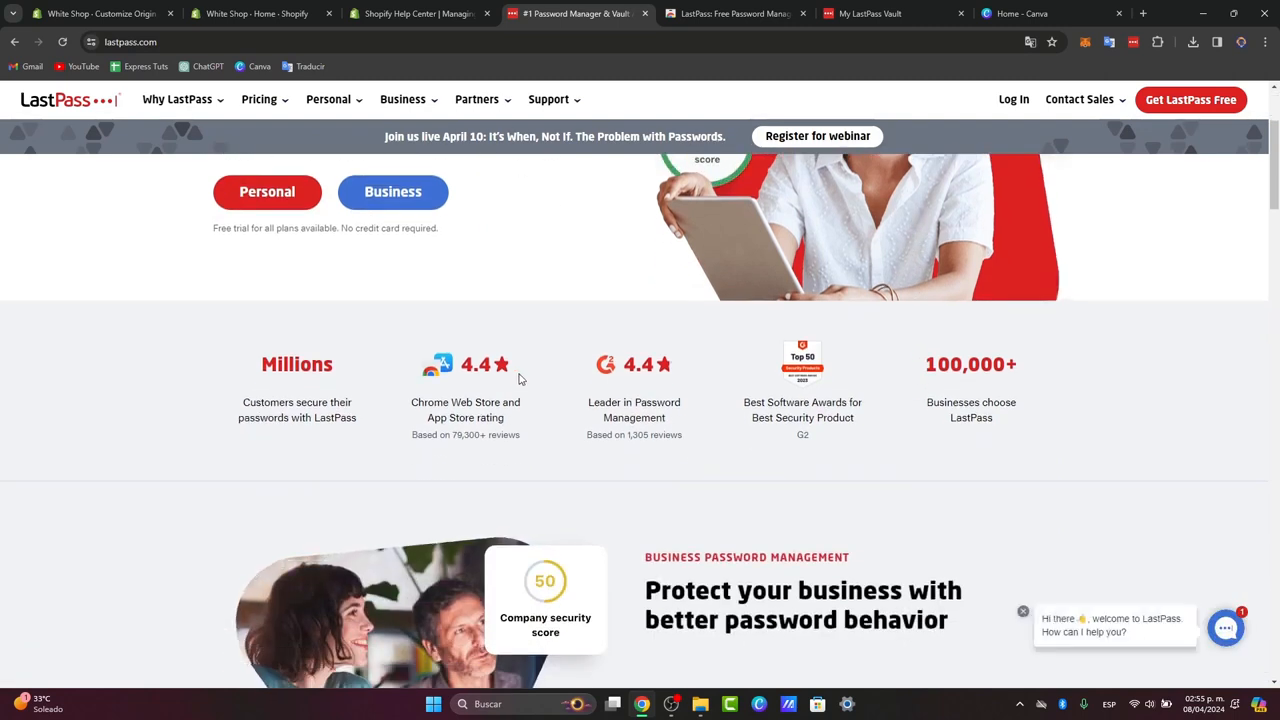
scroll(down, 3)
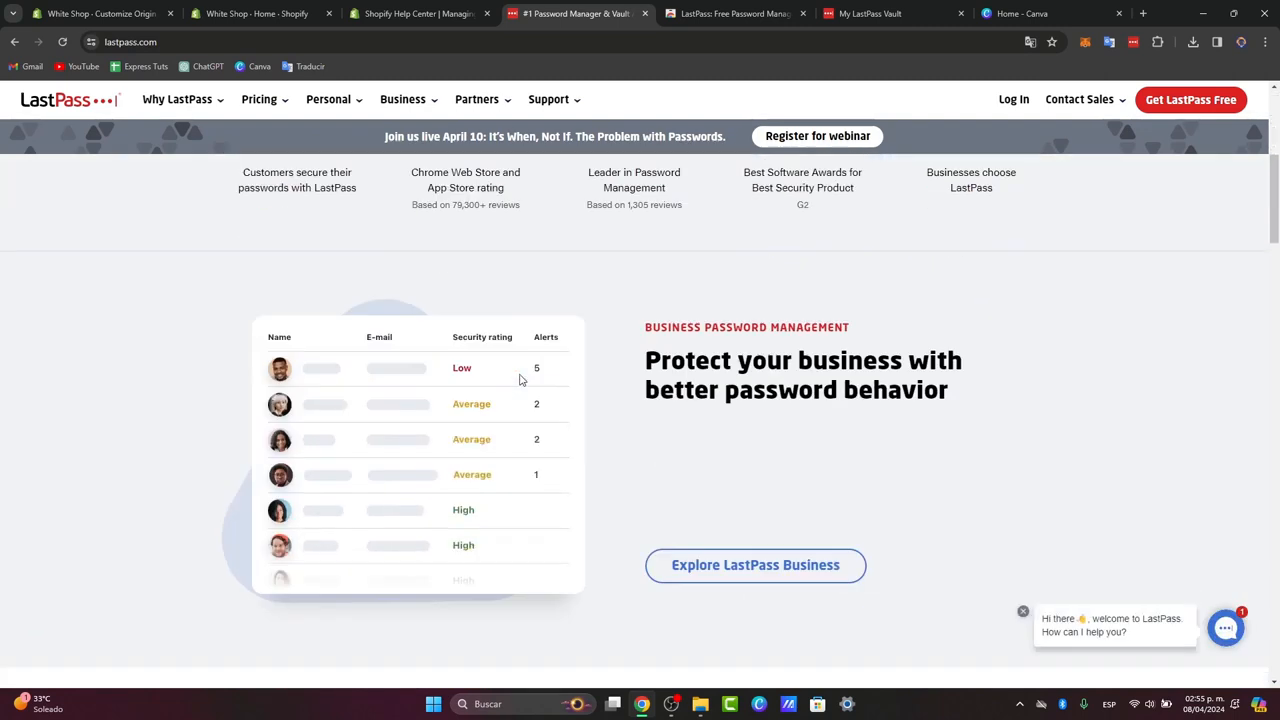
scroll(down, 3)
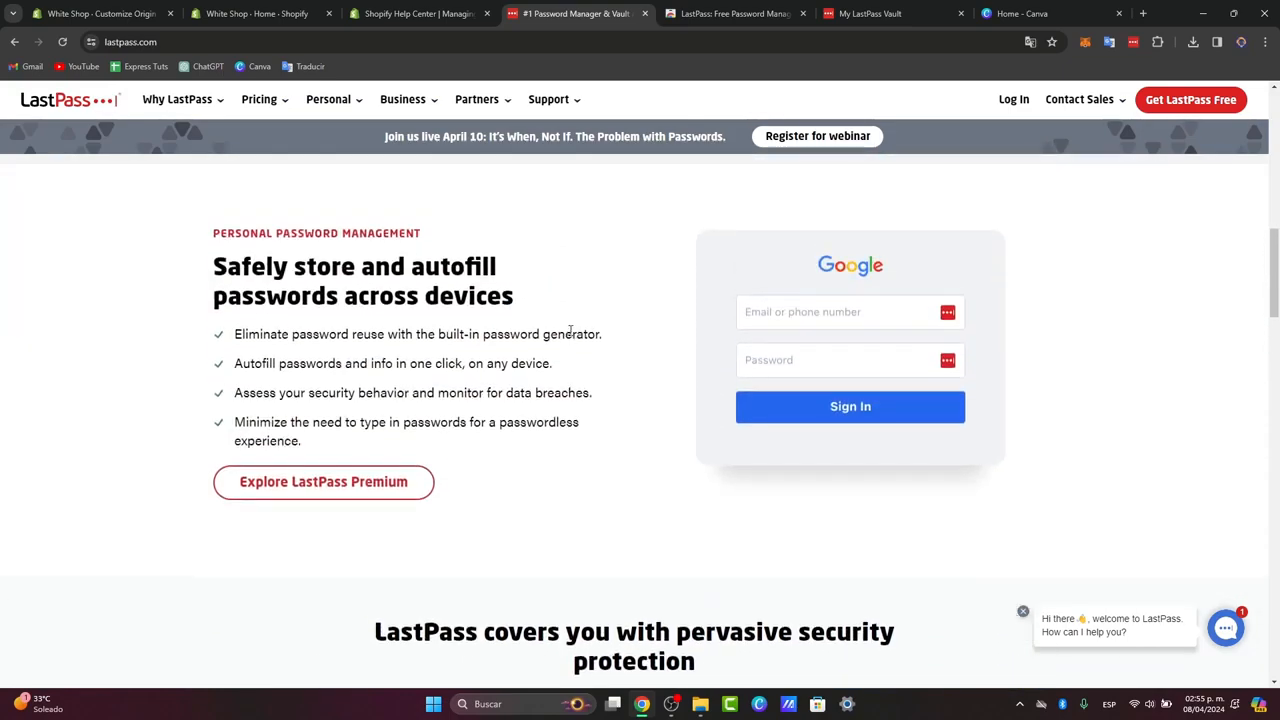
scroll(down, 3)
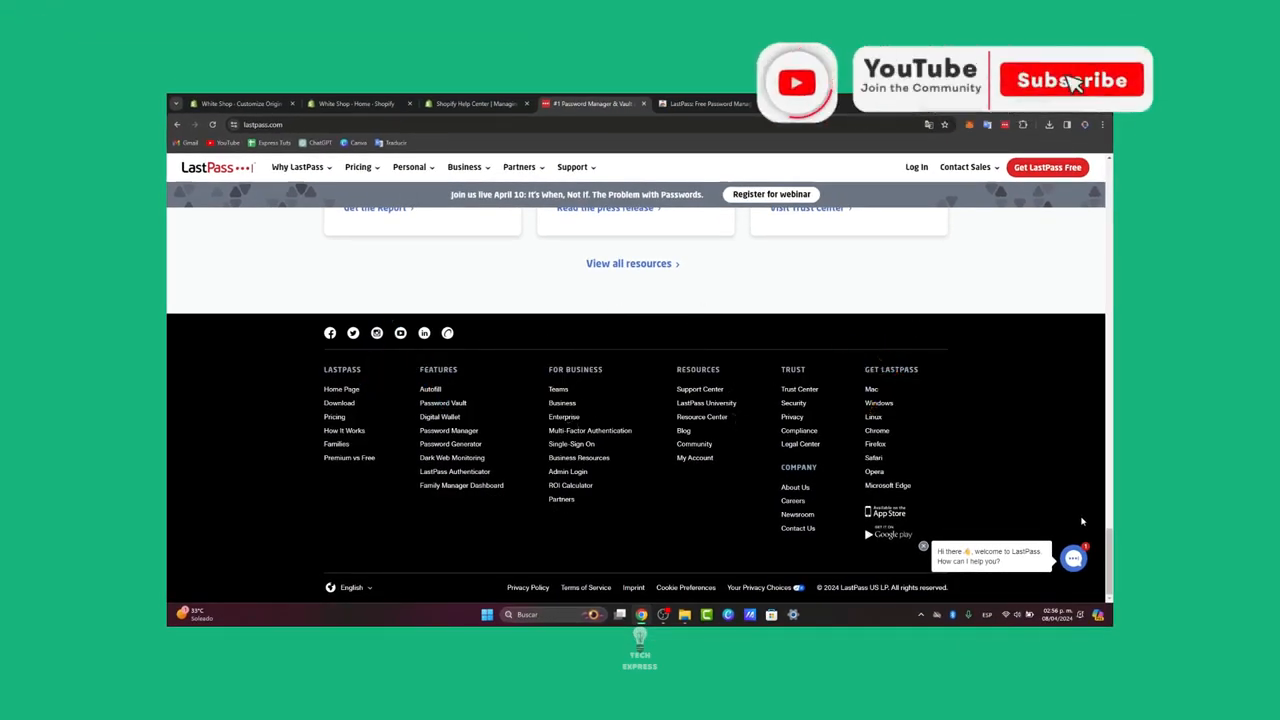
click(1070, 80)
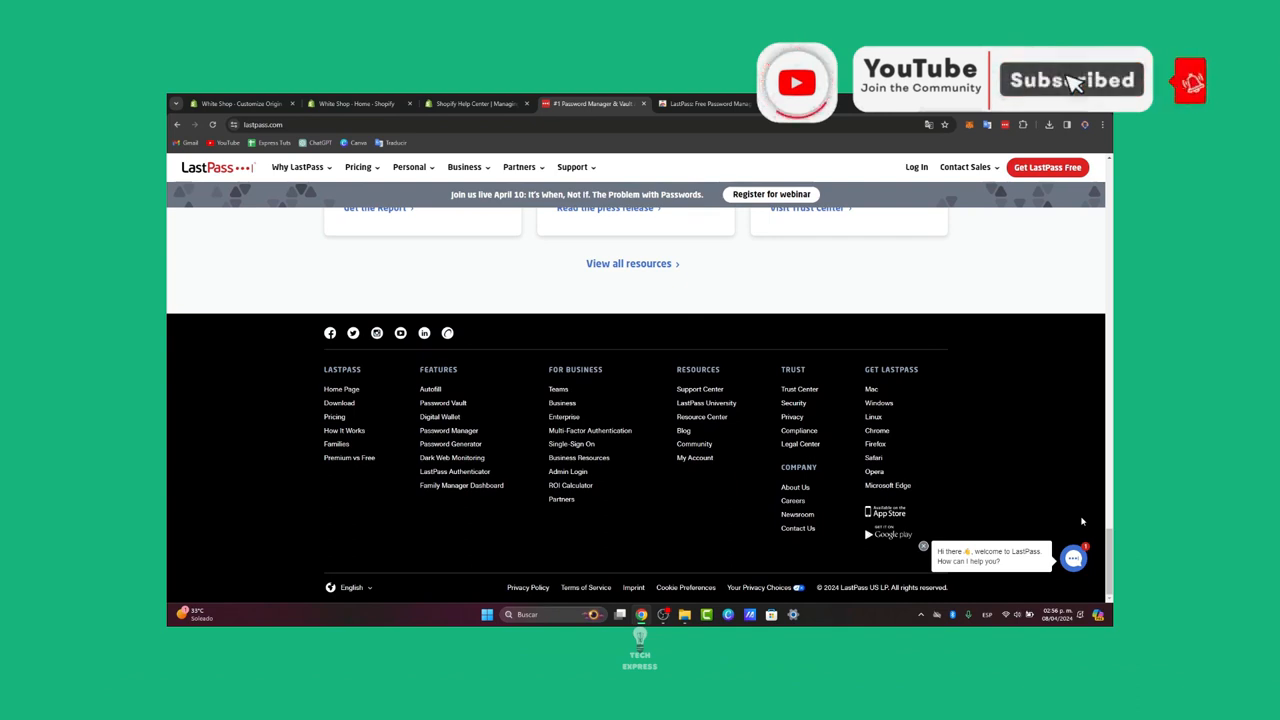